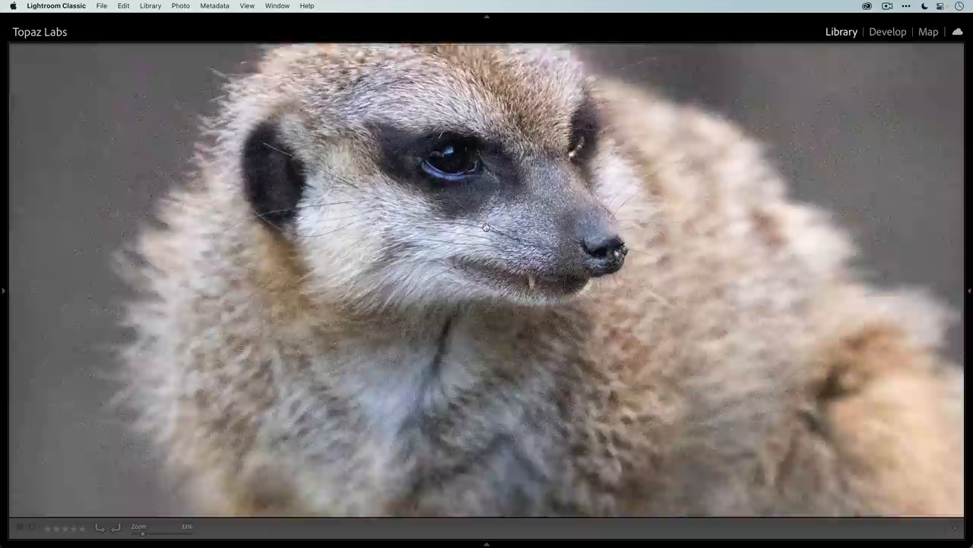
Inspect the meerkat's face, then show histogram and metadata (ISO 20000, 8192 x 5464).
{"action": "left_click", "coordinate": [486, 225]}
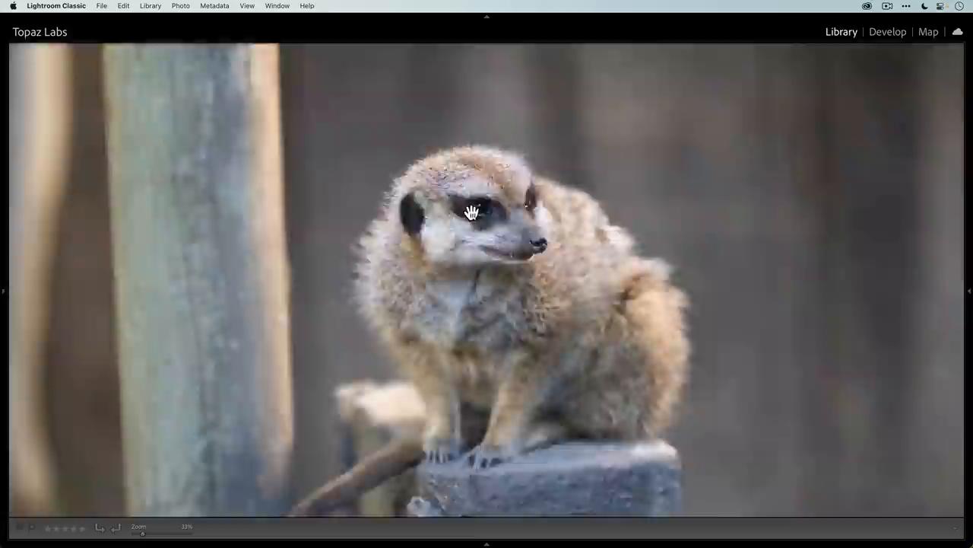
{"action": "left_click", "coordinate": [470, 216]}
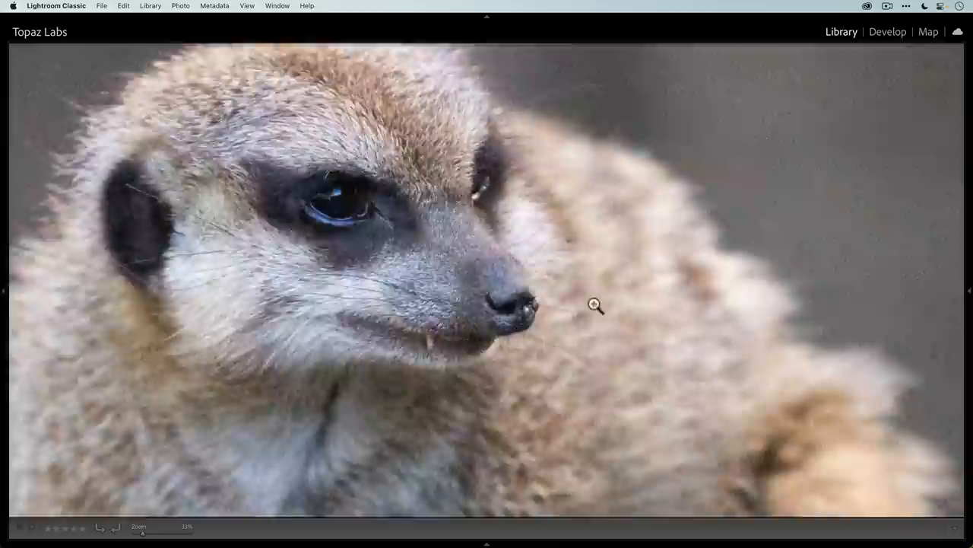
{"action": "left_click", "coordinate": [593, 306]}
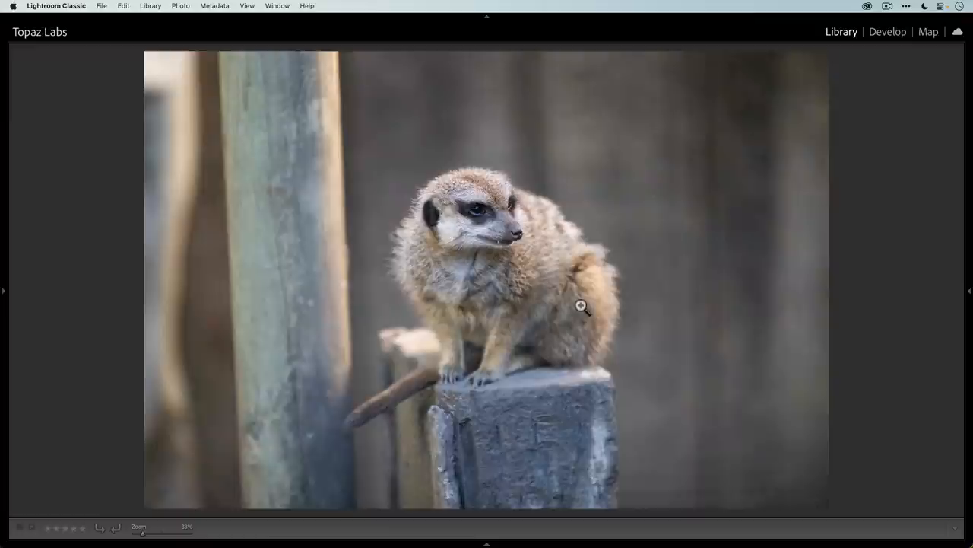
{"action": "left_click", "coordinate": [586, 308]}
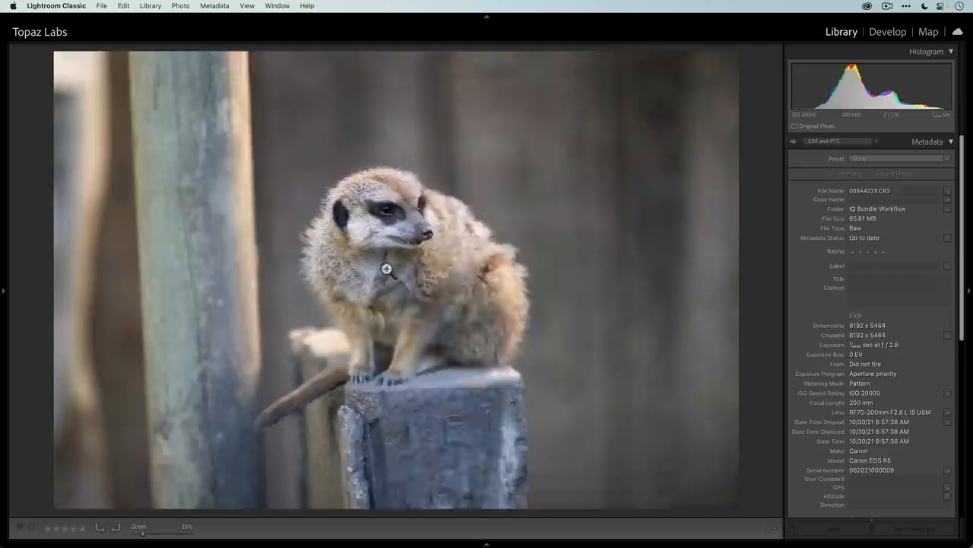
Send the raw meerkat photo to Topaz DeNoise AI through the Edit In menu.
{"action": "right_click", "coordinate": [388, 269]}
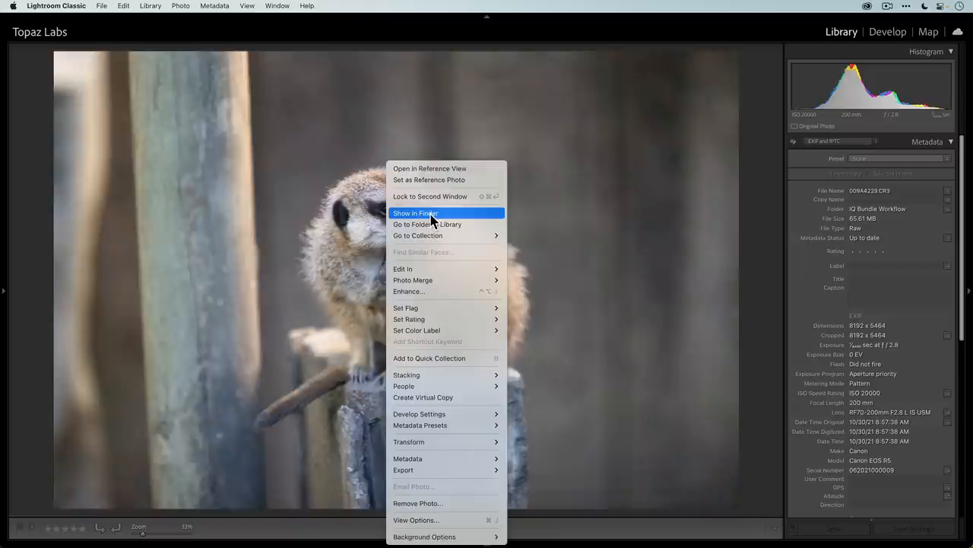
{"action": "left_click", "coordinate": [415, 213]}
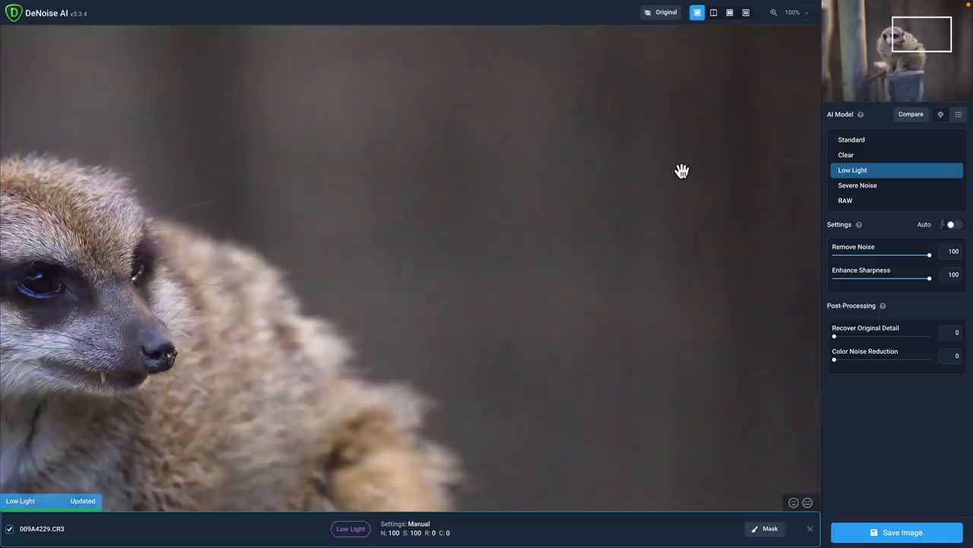
Switch the AI model from Low Light to RAW, keeping Remove Noise 100 and Sharpness 0.
{"action": "left_click", "coordinate": [844, 200]}
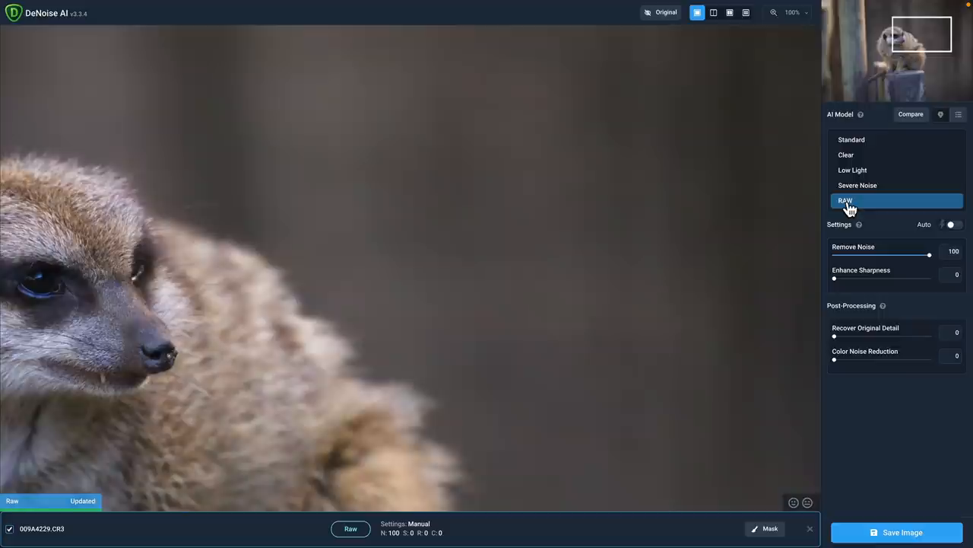
{"action": "left_click", "coordinate": [845, 200]}
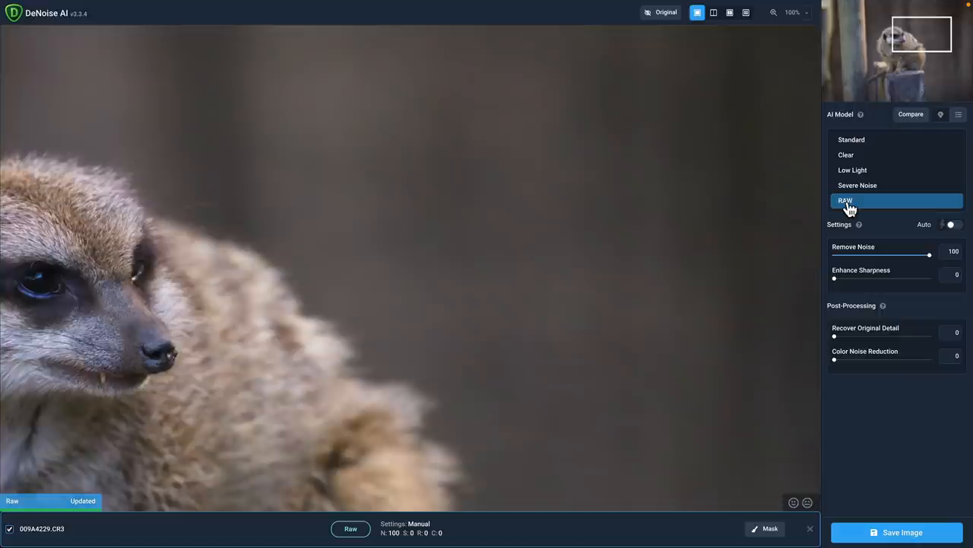
{"action": "left_click", "coordinate": [845, 200]}
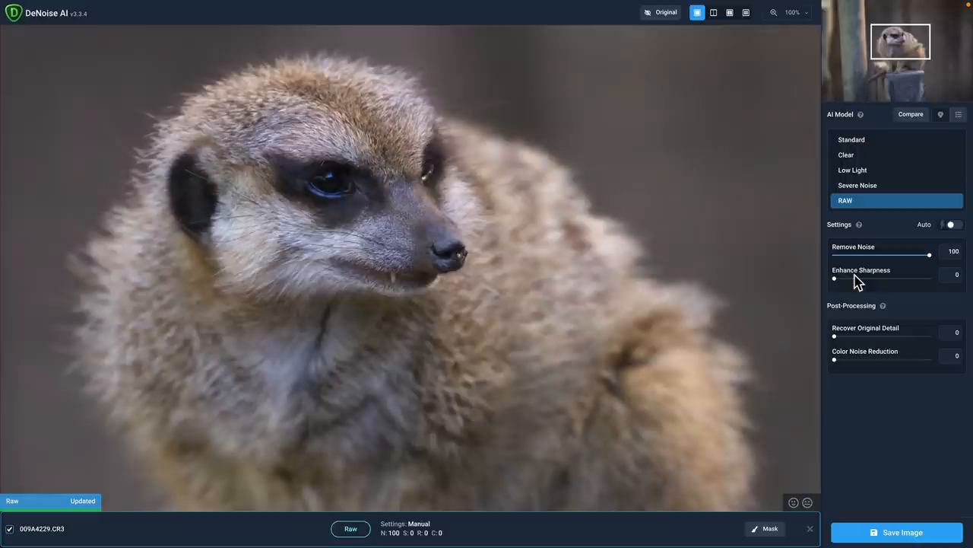
{"action": "left_click", "coordinate": [953, 225]}
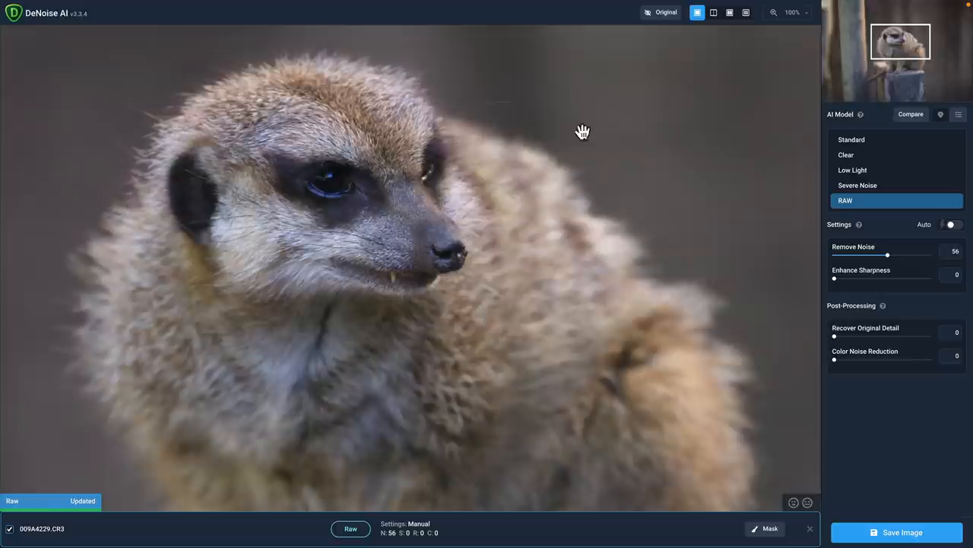
{"action": "left_click_drag", "start_coordinate": [887, 255], "coordinate": [930, 255]}
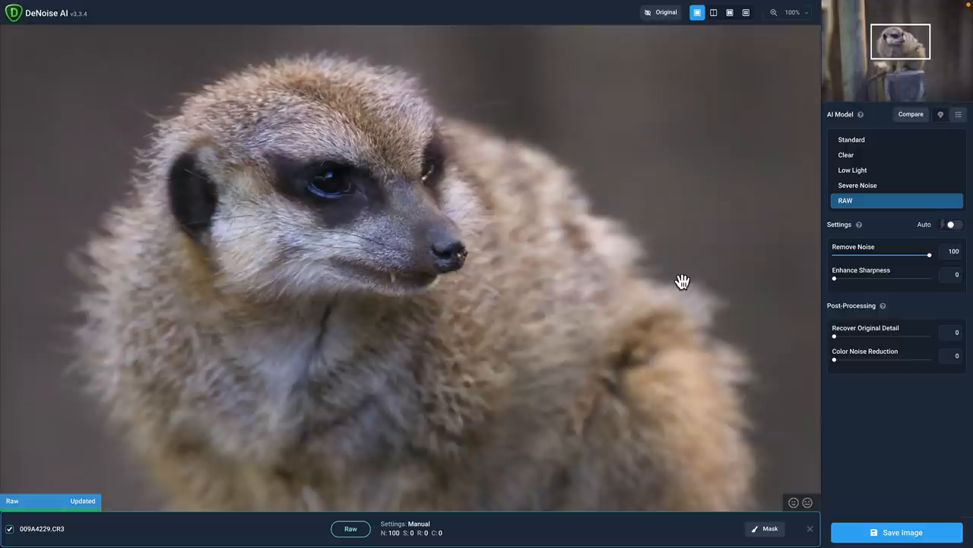
{"action": "left_click", "coordinate": [746, 15]}
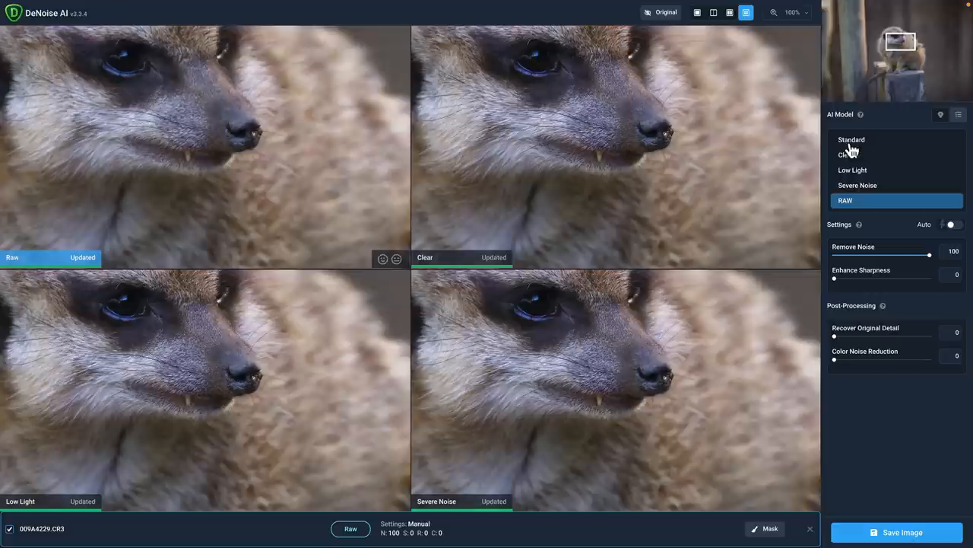
{"action": "mouse_move", "coordinate": [384, 344]}
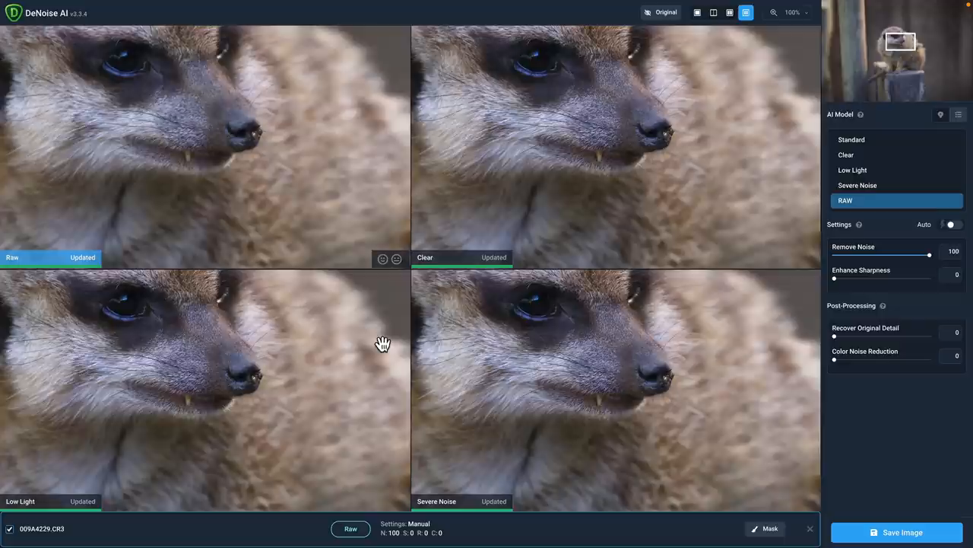
{"action": "left_click", "coordinate": [693, 12]}
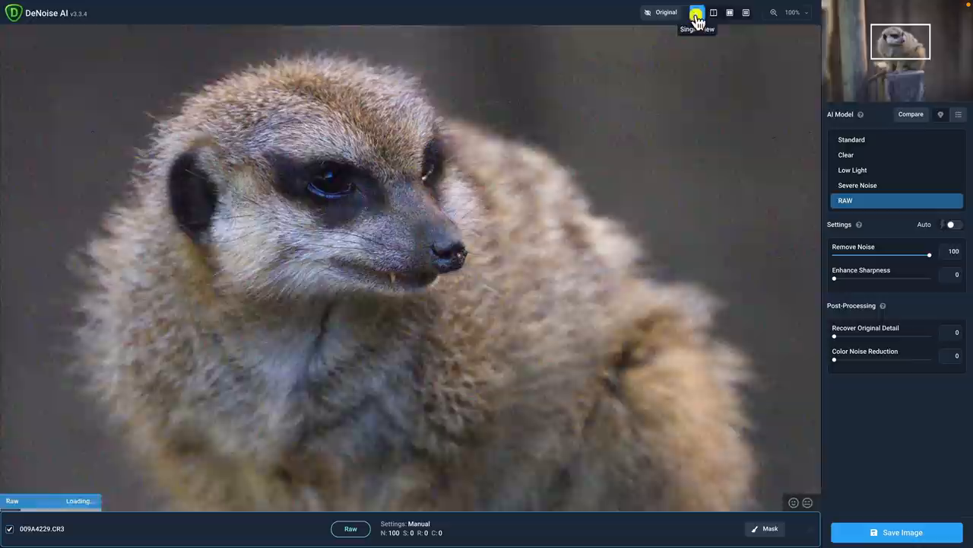
Bring up the Save Image prompt to export the denoised meerkat as DNG.
{"action": "left_click", "coordinate": [697, 12]}
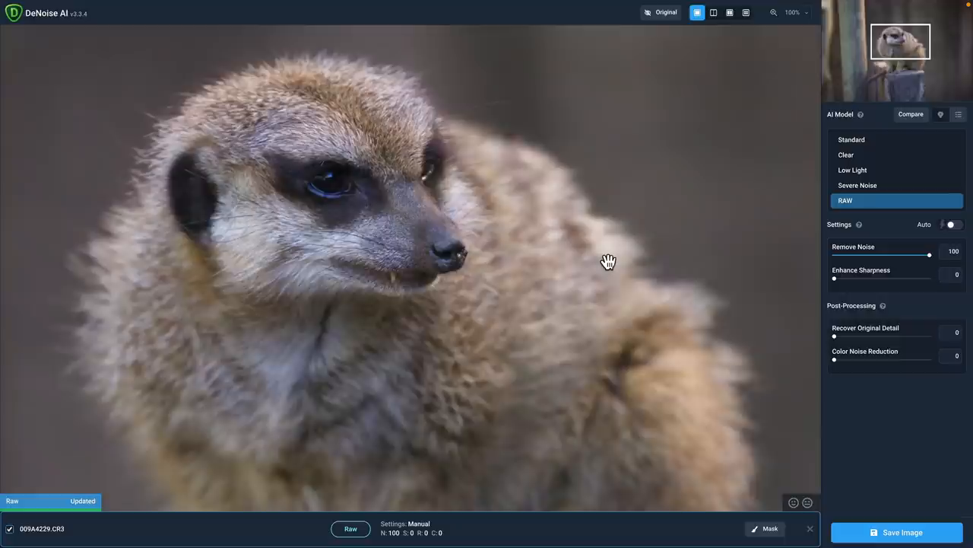
{"action": "left_click", "coordinate": [900, 533]}
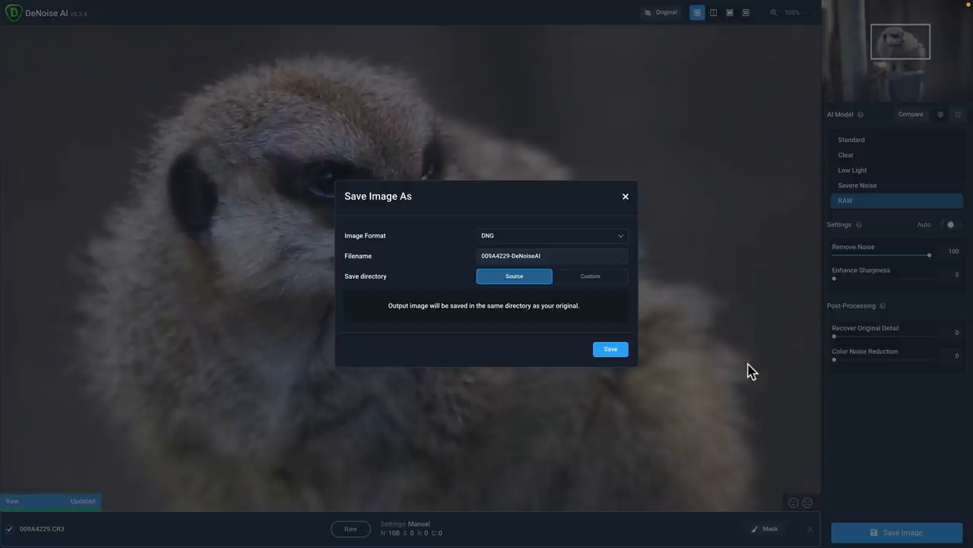
{"action": "mouse_move", "coordinate": [437, 242]}
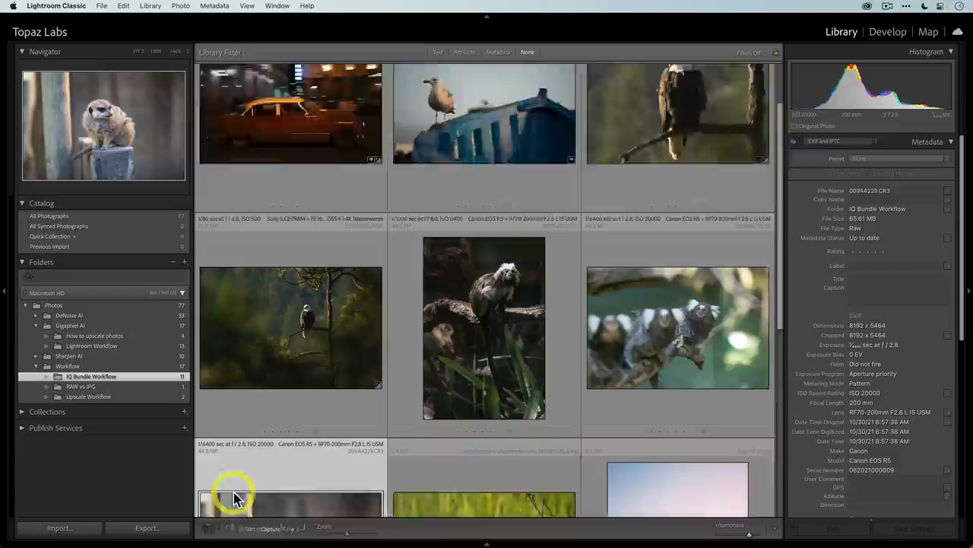
Synchronize the IQ Bundle Workflow folder so the denoised meerkat DNG is imported.
{"action": "right_click", "coordinate": [90, 375]}
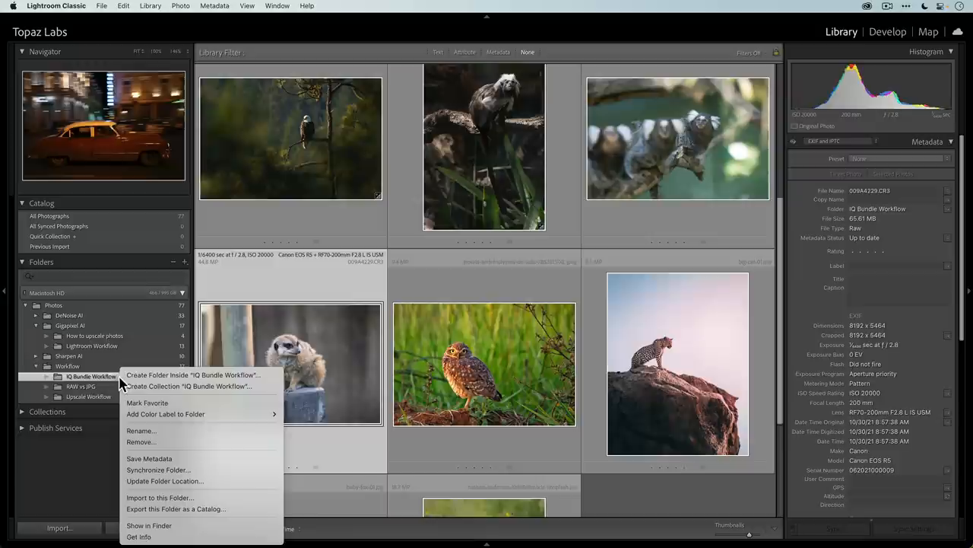
{"action": "left_click", "coordinate": [158, 469]}
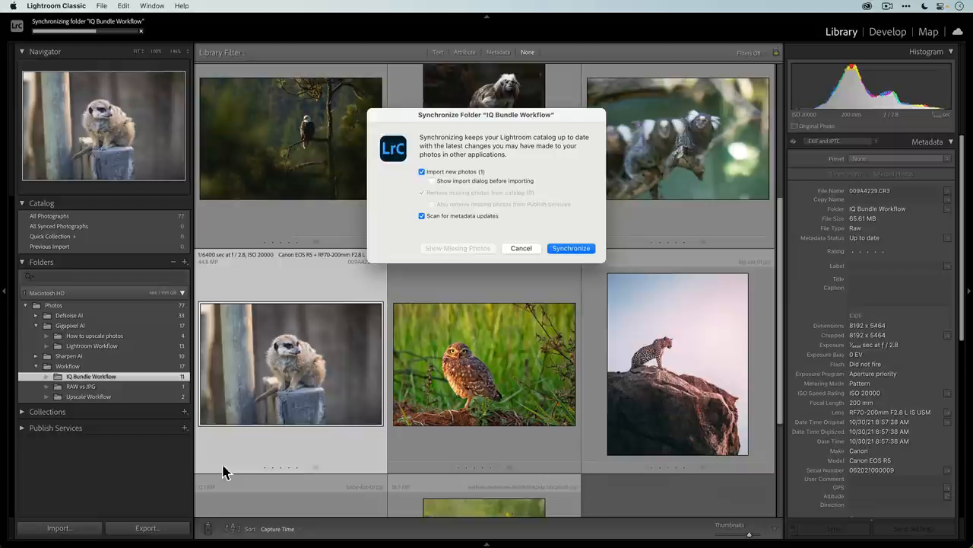
{"action": "left_click", "coordinate": [571, 248]}
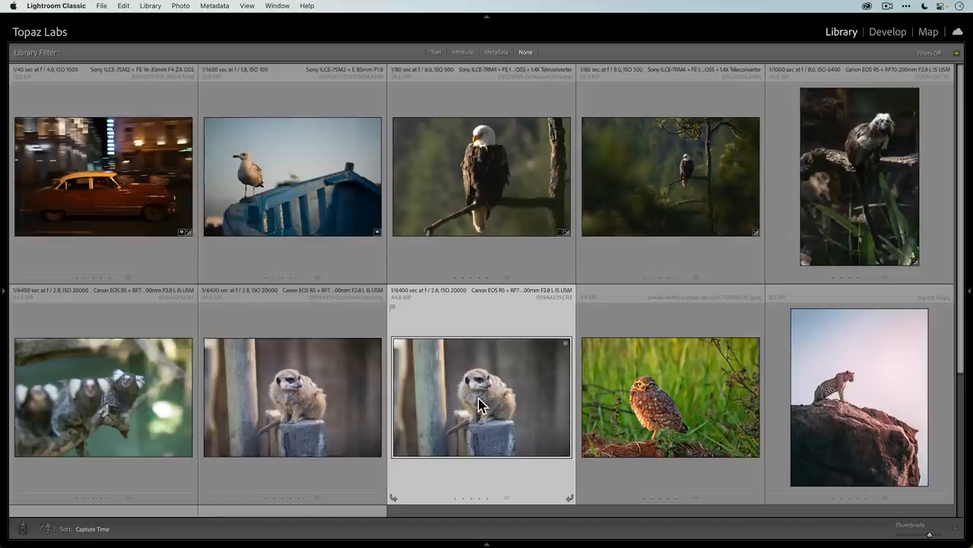
View both meerkat versions full size, then select the copy to edit.
{"action": "double_click", "coordinate": [480, 404]}
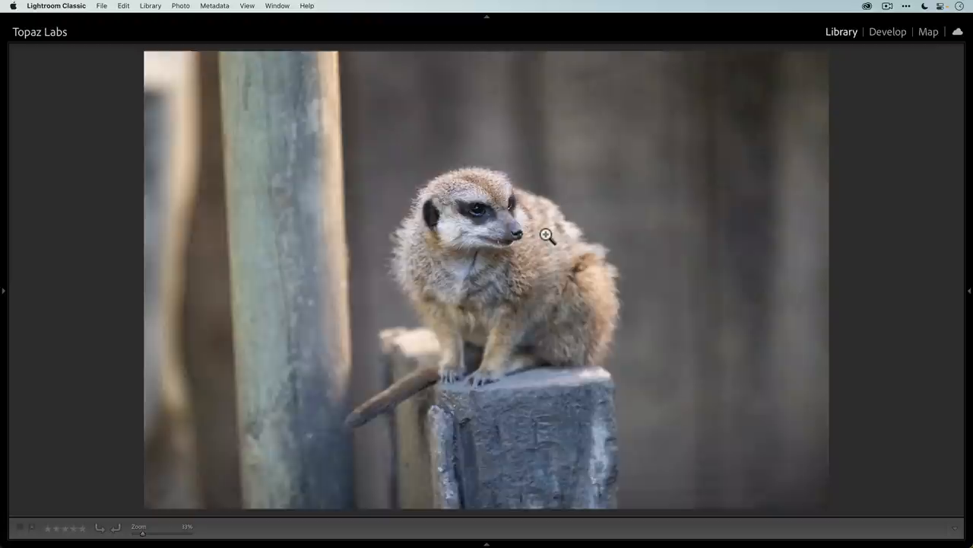
{"action": "key", "text": "g"}
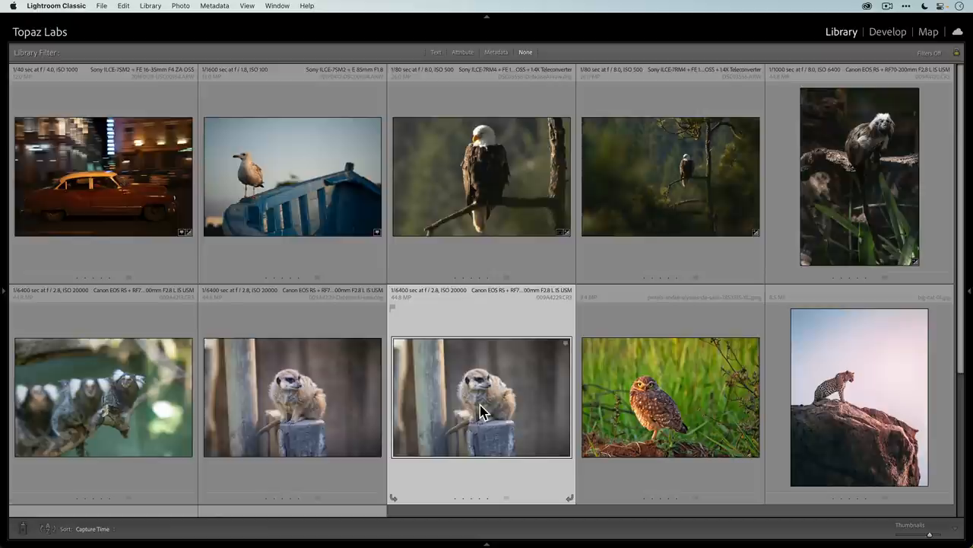
{"action": "double_click", "coordinate": [482, 411]}
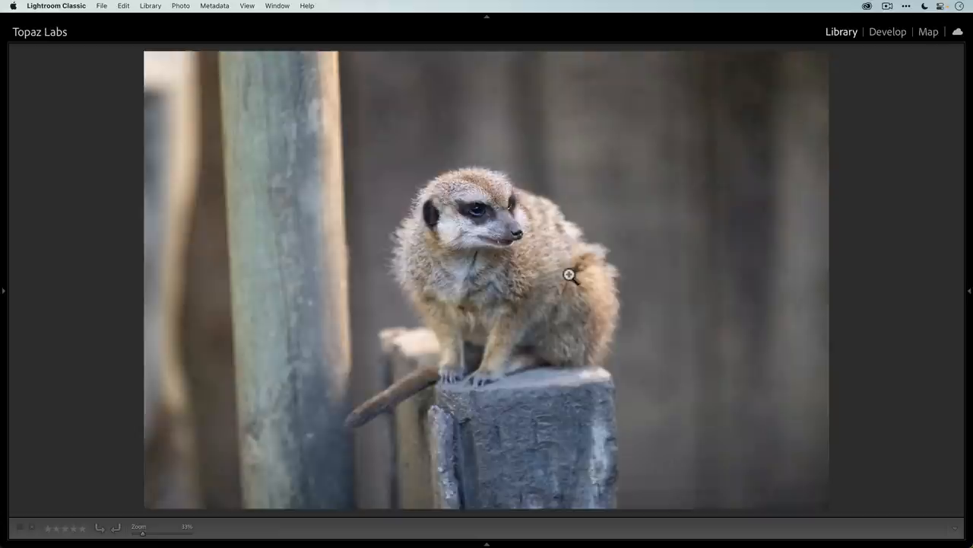
{"action": "key", "text": "g"}
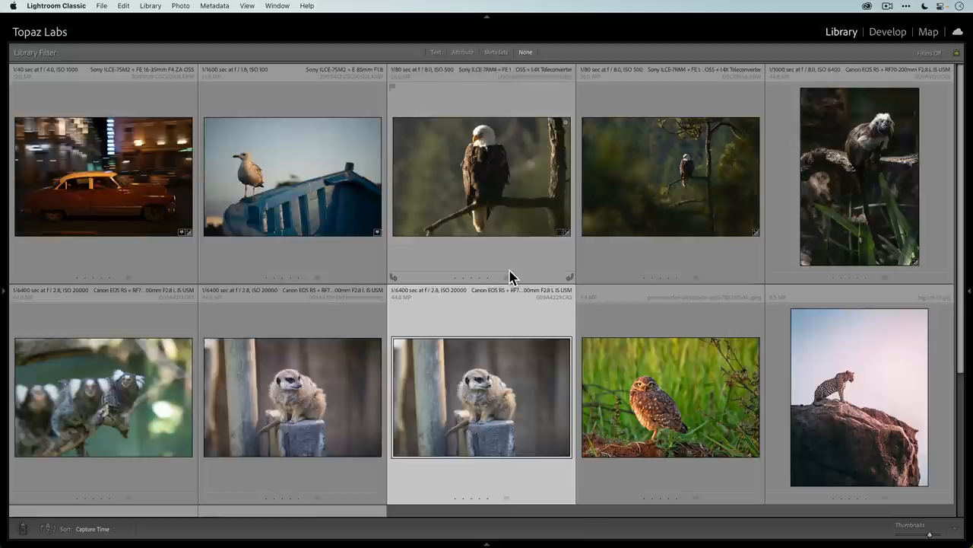
{"action": "left_click", "coordinate": [883, 32]}
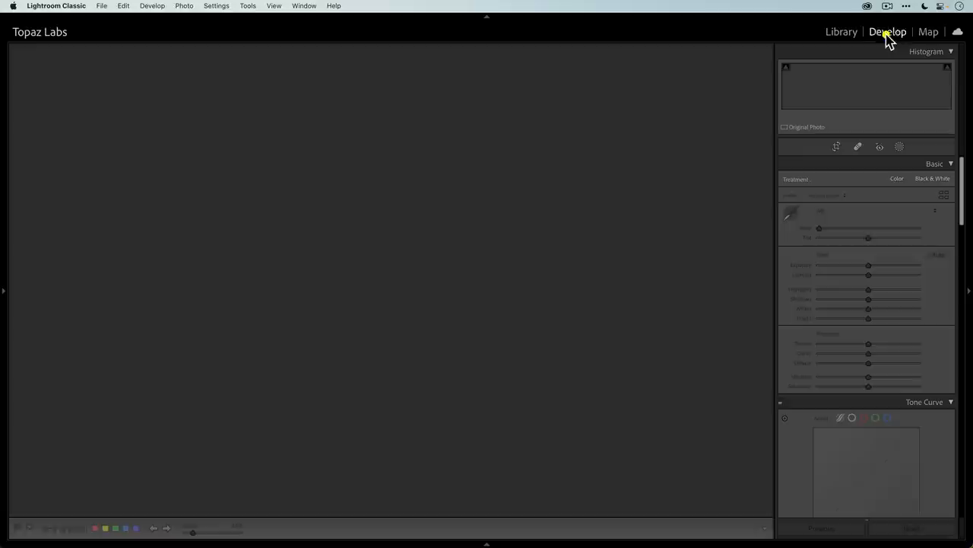
In Develop, set Highlights to −22 and Sharpening Amount to 11, with the crop overlay showing.
{"action": "left_click", "coordinate": [886, 32]}
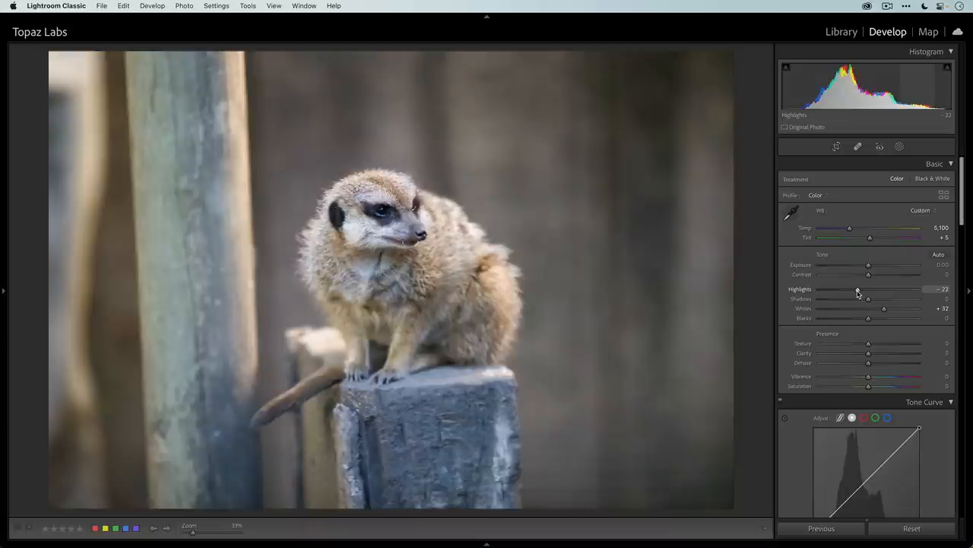
{"action": "left_click_drag", "start_coordinate": [867, 274], "coordinate": [871, 274]}
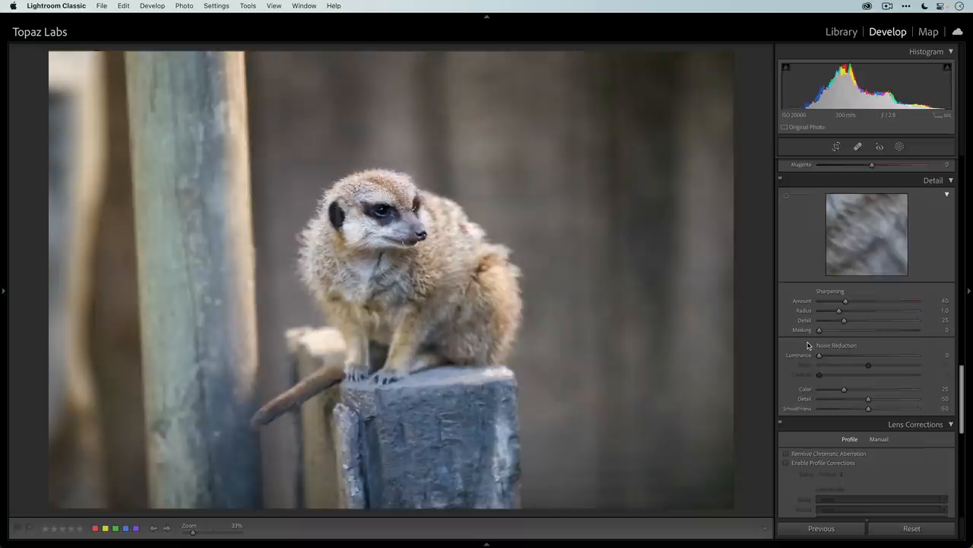
{"action": "left_click_drag", "start_coordinate": [845, 301], "coordinate": [823, 300]}
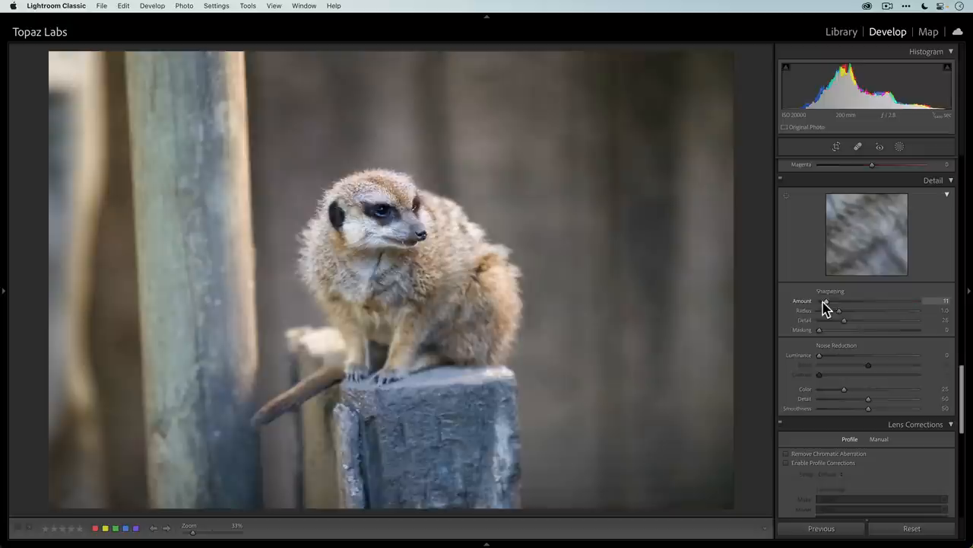
{"action": "scroll", "scroll_direction": "down", "scroll_amount": 3}
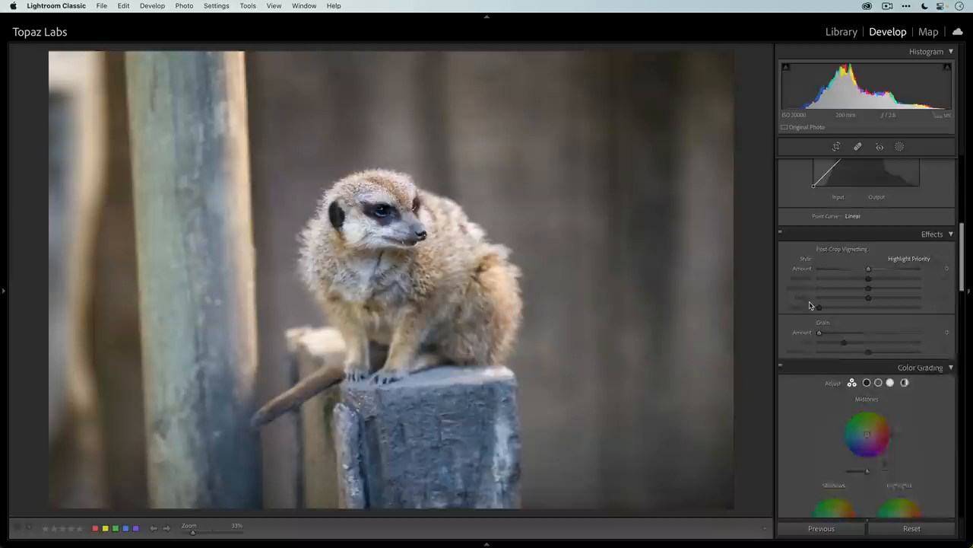
{"action": "left_click", "coordinate": [832, 148]}
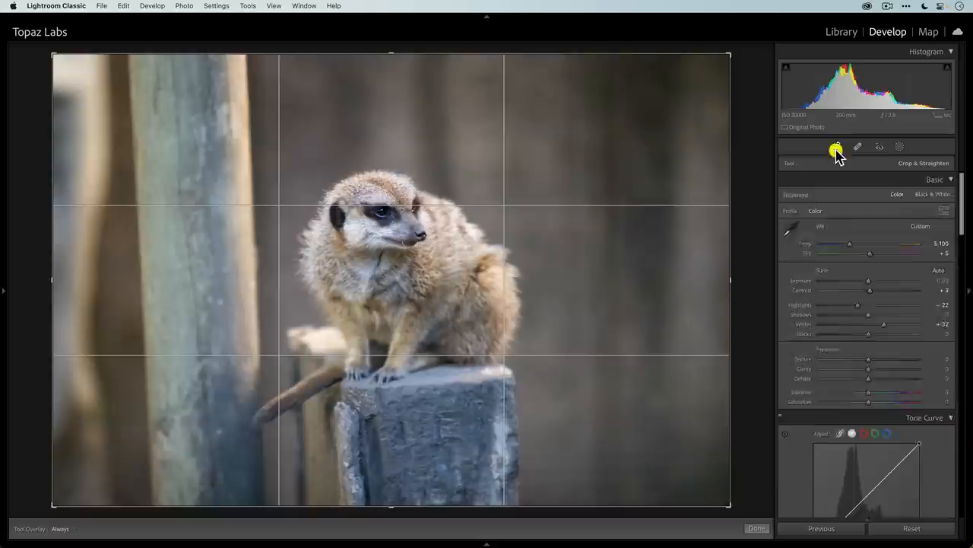
{"action": "left_click", "coordinate": [835, 147]}
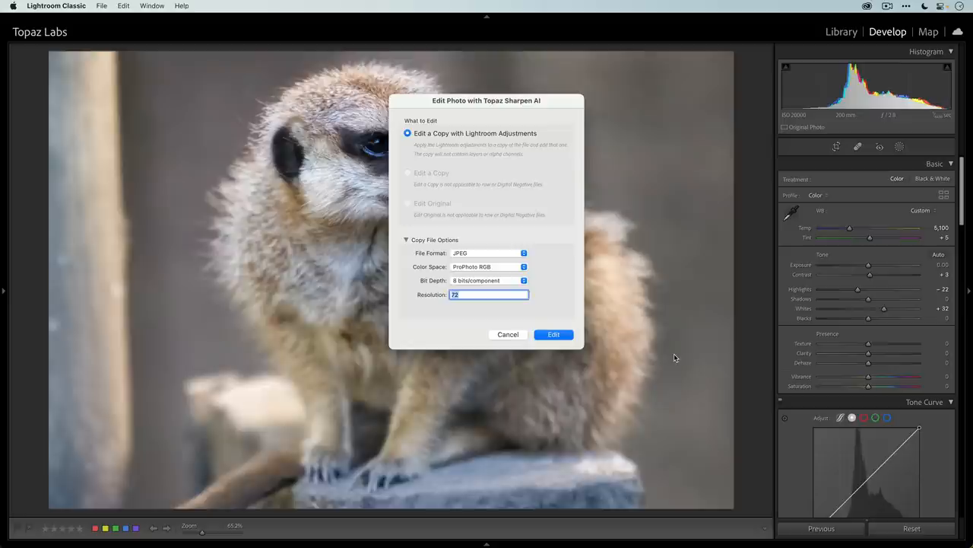
{"action": "mouse_move", "coordinate": [498, 265]}
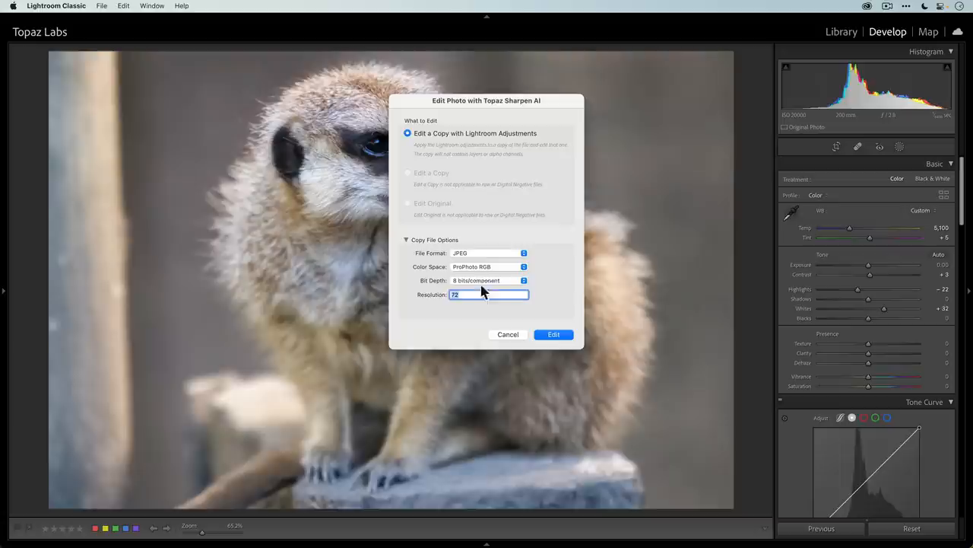
Edit a JPEG copy with Lightroom adjustments in Topaz Sharpen AI.
{"action": "left_click", "coordinate": [553, 334]}
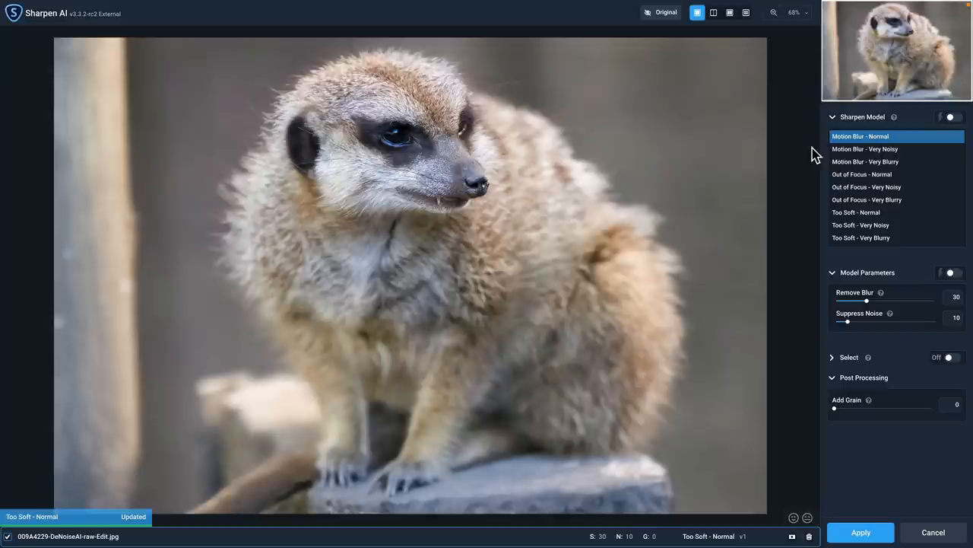
Compare Too Soft - Very Blurry, Out of Focus - Normal and Very Blurry, then return to single view.
{"action": "left_click", "coordinate": [742, 12]}
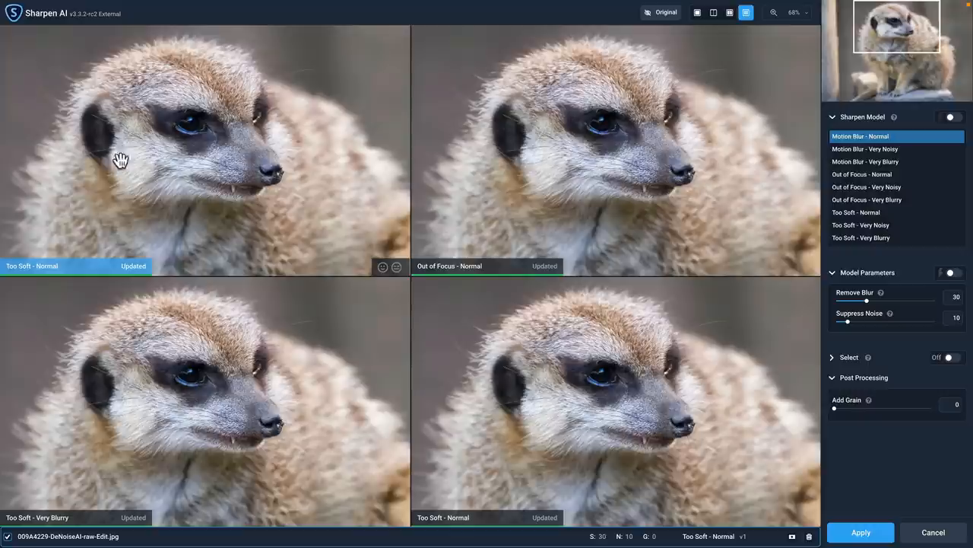
{"action": "left_click", "coordinate": [859, 174]}
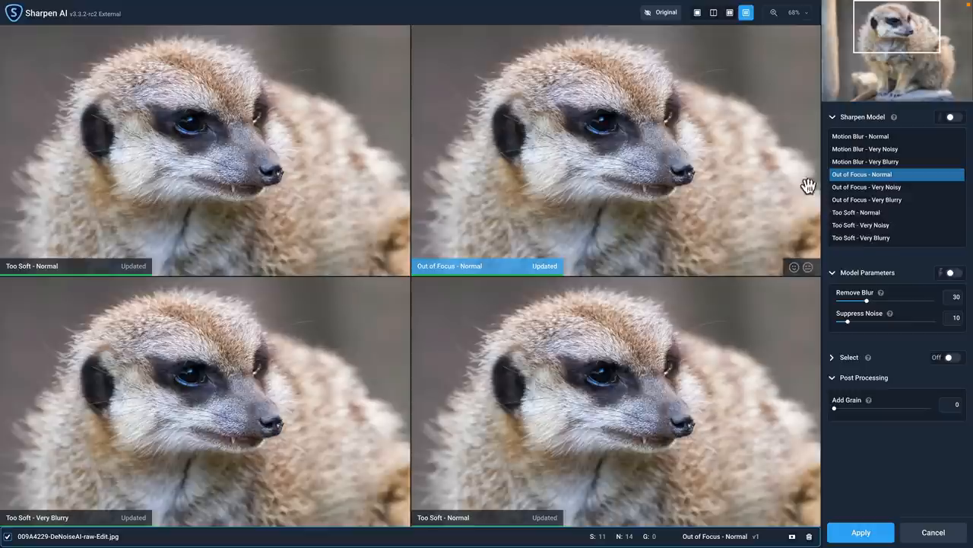
{"action": "left_click", "coordinate": [861, 238]}
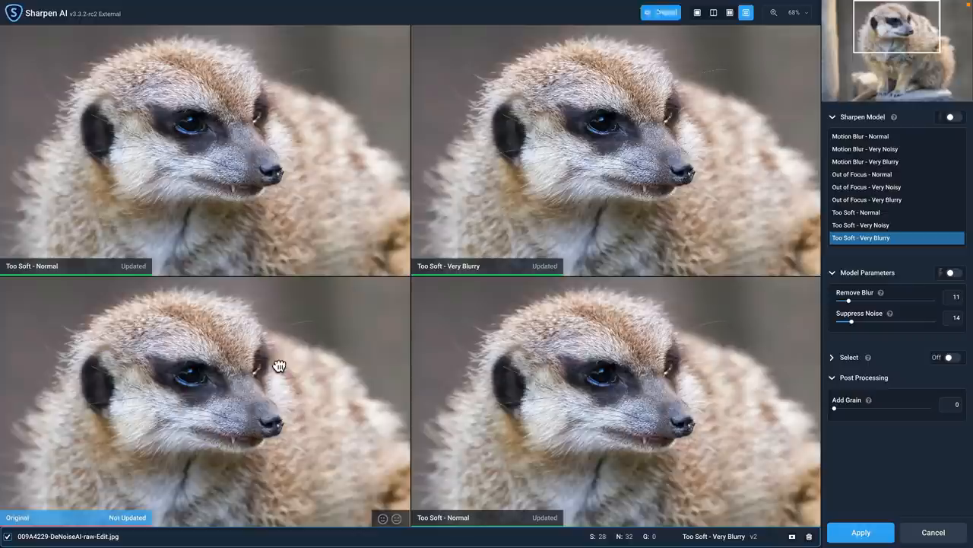
{"action": "left_click", "coordinate": [858, 212]}
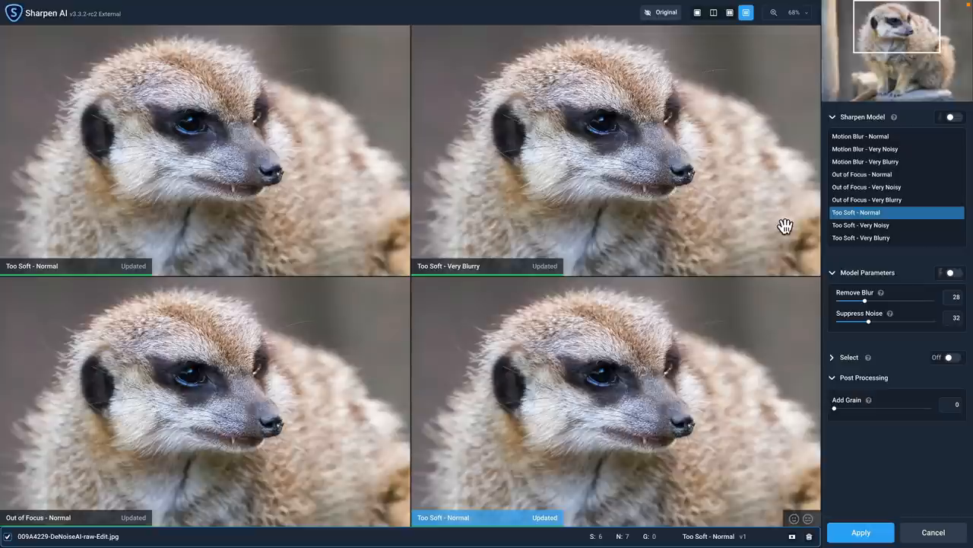
{"action": "left_click", "coordinate": [881, 199]}
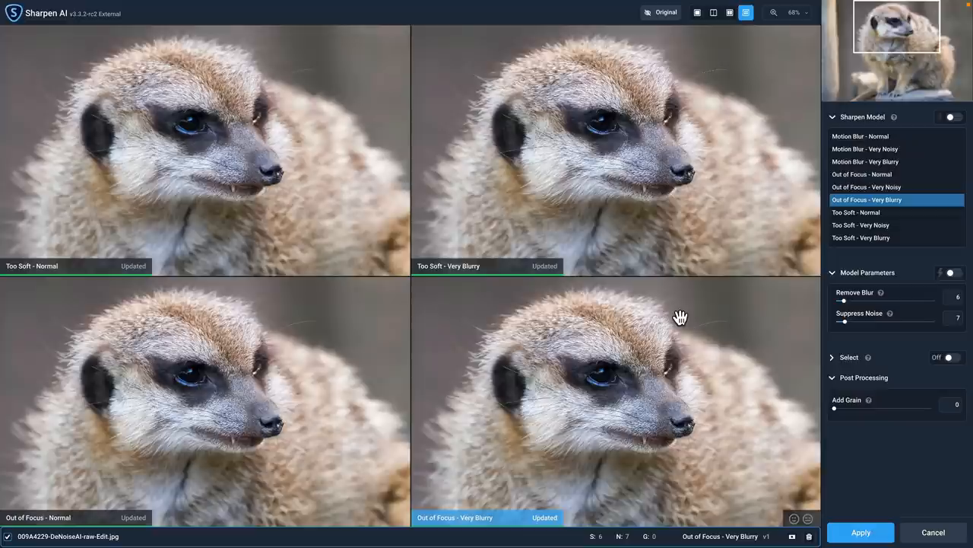
{"action": "left_click", "coordinate": [715, 13]}
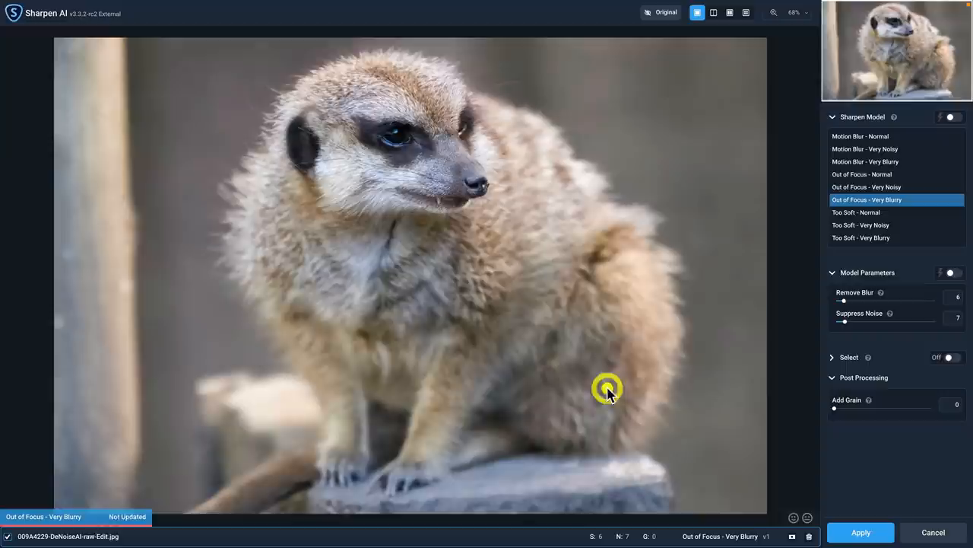
Apply the Too Soft - Normal model with Remove Blur 10 and Suppress Noise 0.
{"action": "left_click", "coordinate": [861, 174]}
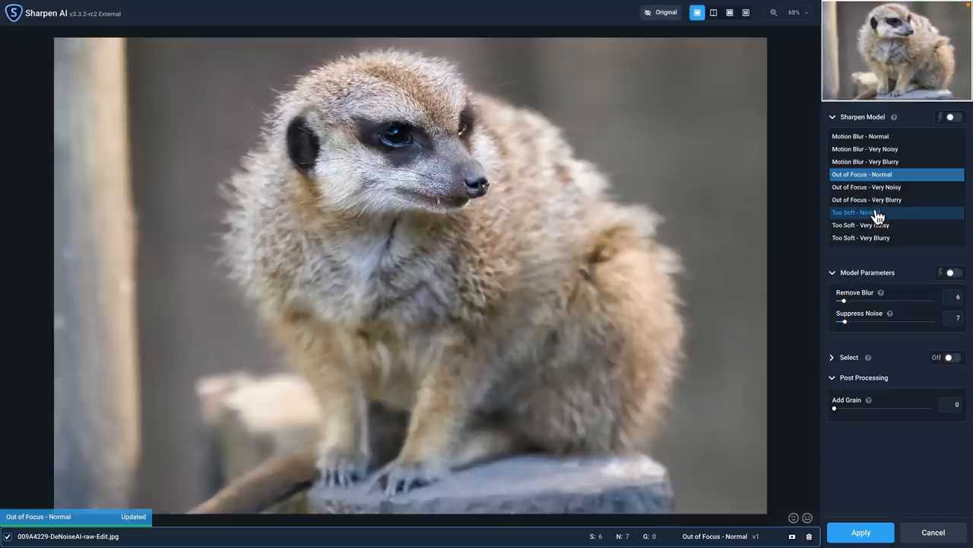
{"action": "left_click", "coordinate": [871, 213]}
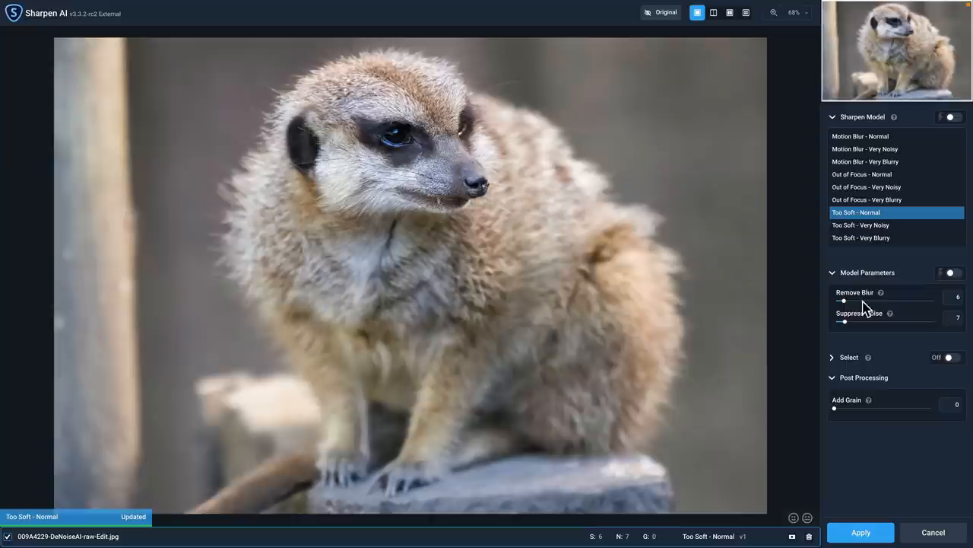
{"action": "left_click_drag", "start_coordinate": [844, 321], "coordinate": [834, 321]}
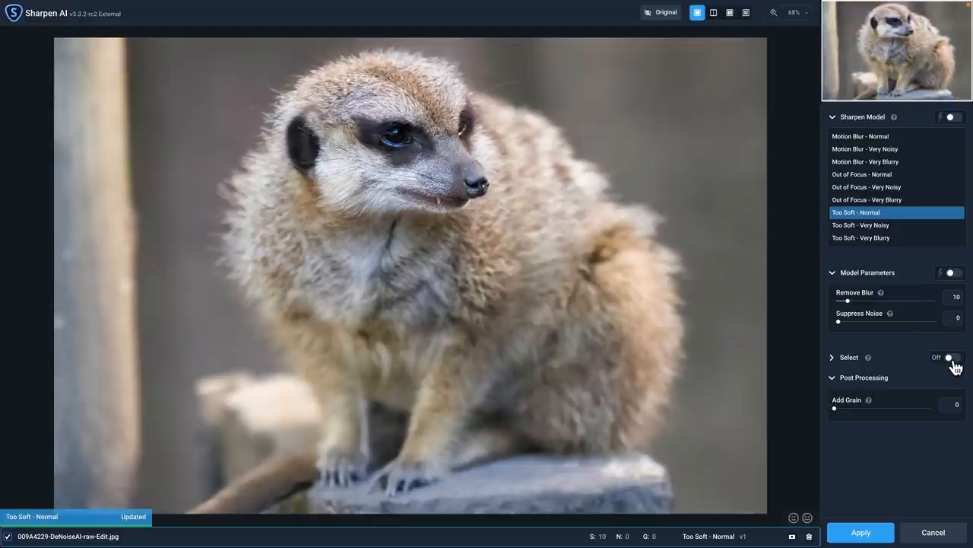
Limit sharpening to the meerkat mask, then subtract the stray branch patch below it.
{"action": "left_click", "coordinate": [954, 357]}
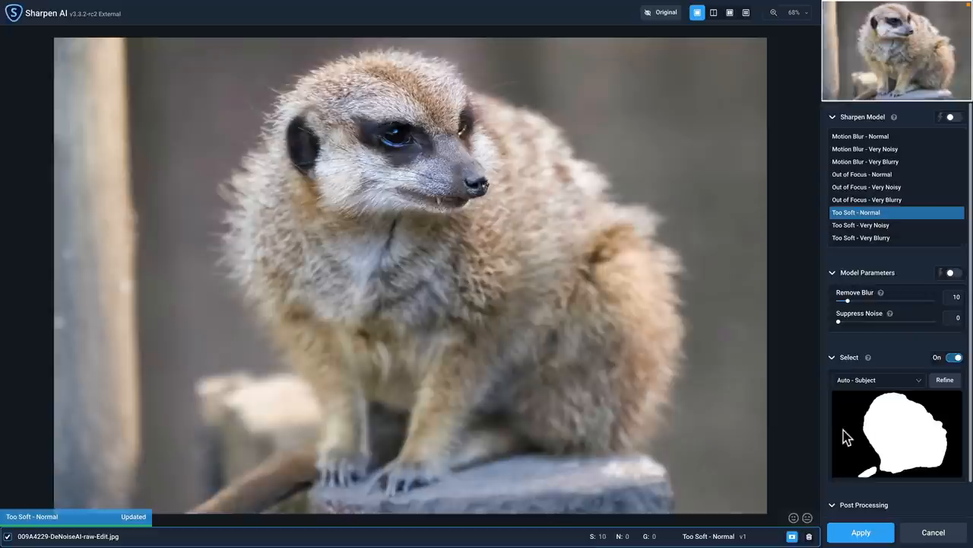
{"action": "left_click", "coordinate": [945, 381]}
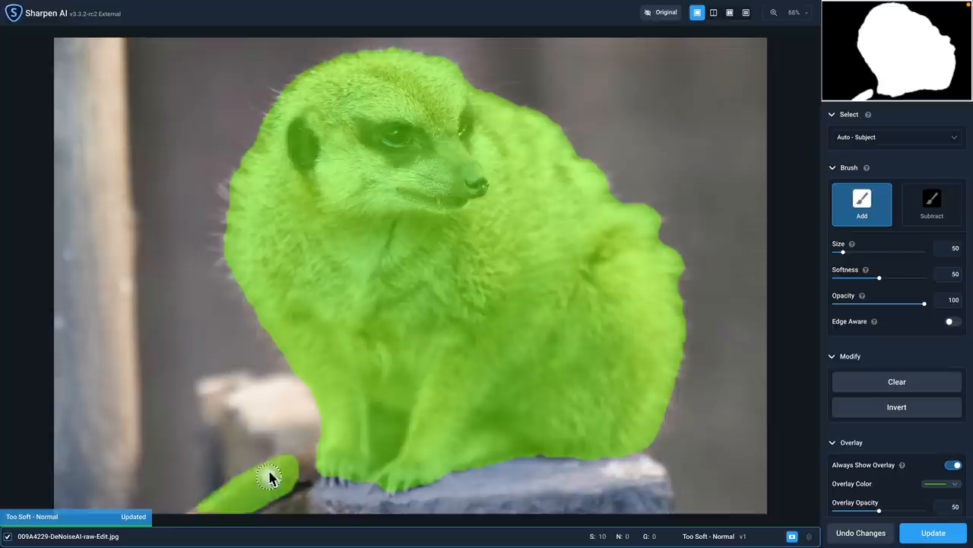
{"action": "left_click", "coordinate": [931, 204]}
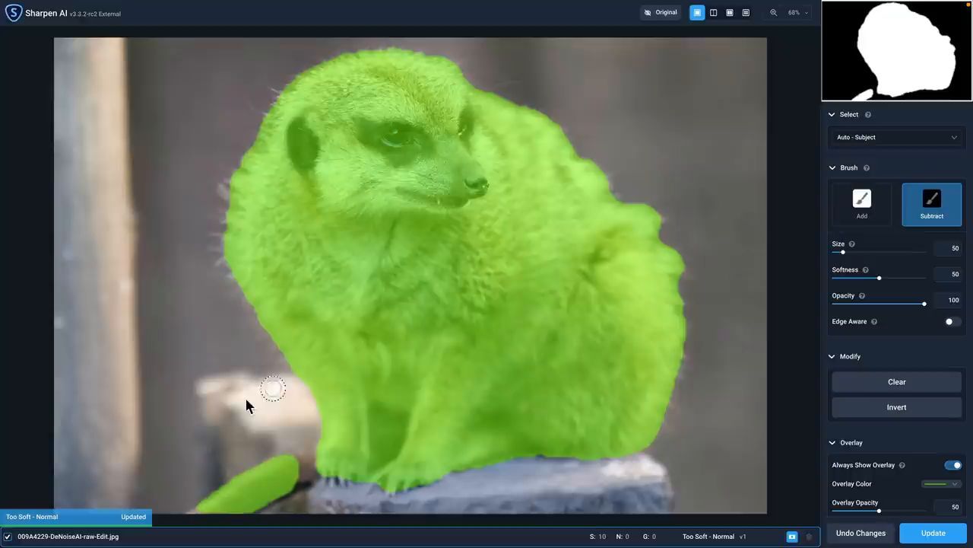
{"action": "left_click_drag", "start_coordinate": [272, 388], "coordinate": [265, 476]}
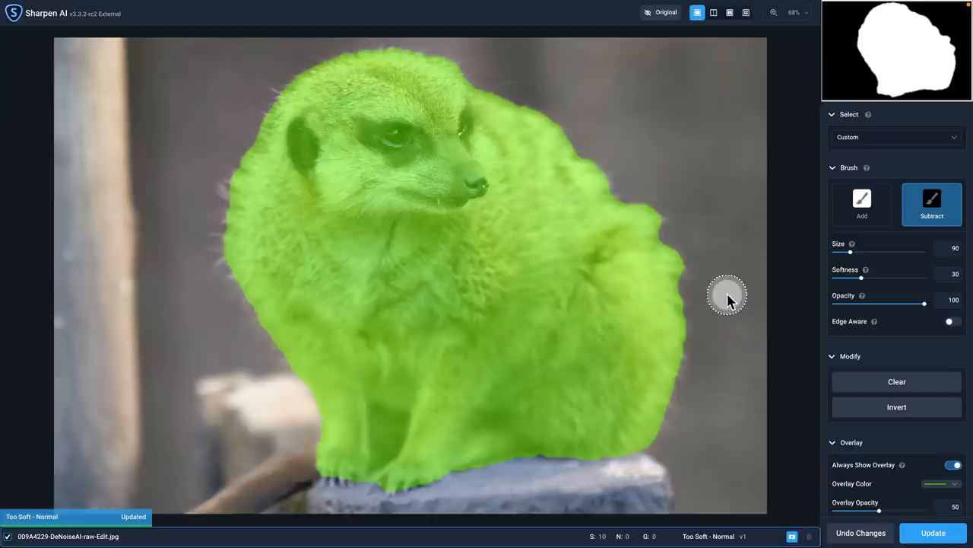
{"action": "mouse_move", "coordinate": [790, 432]}
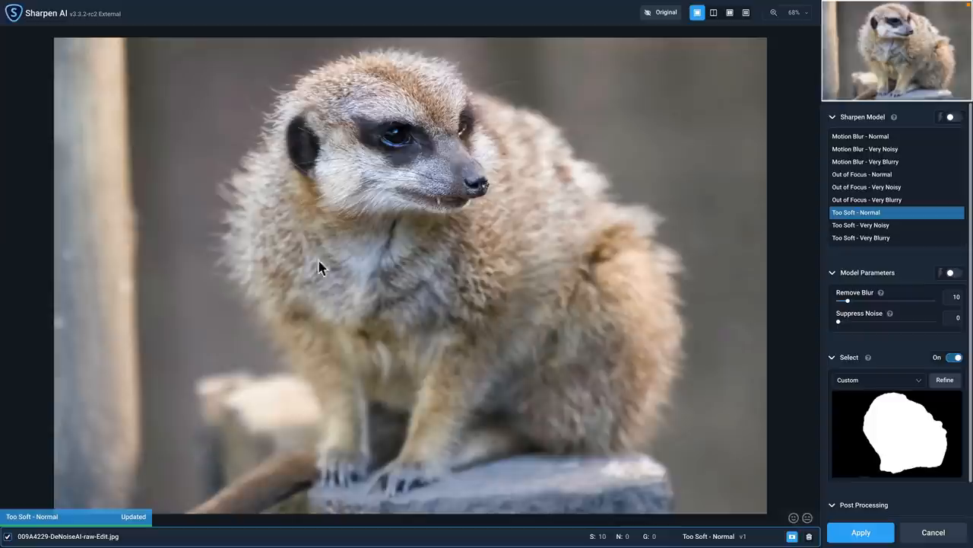
Zoom in on the meerkat's face to inspect the Too Soft - Normal result.
{"action": "left_click", "coordinate": [661, 17]}
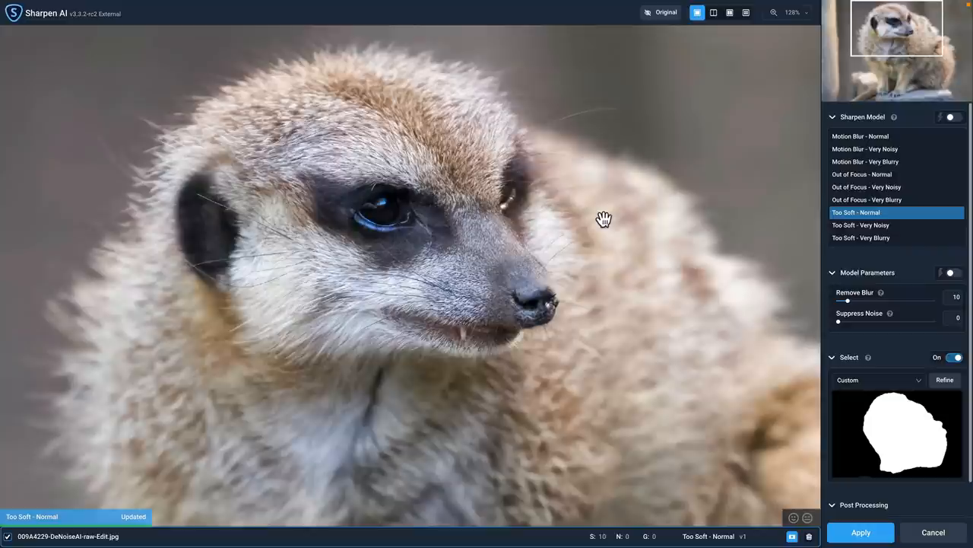
{"action": "left_click", "coordinate": [662, 13]}
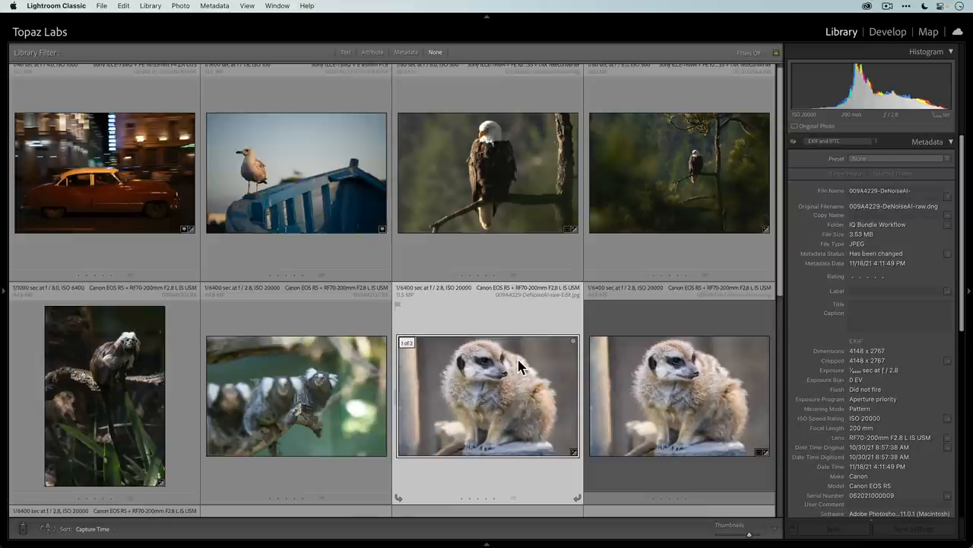
{"action": "mouse_move", "coordinate": [500, 380]}
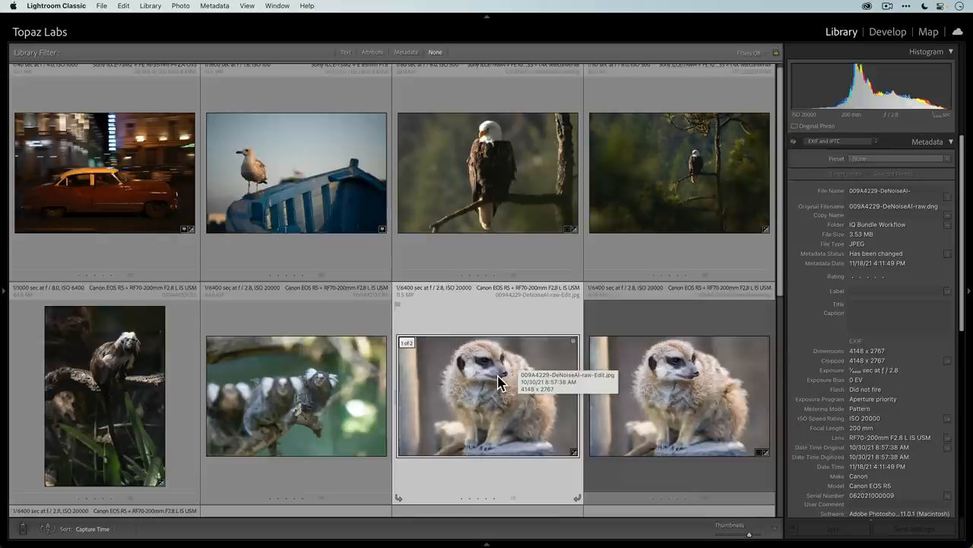
{"action": "mouse_move", "coordinate": [411, 313]}
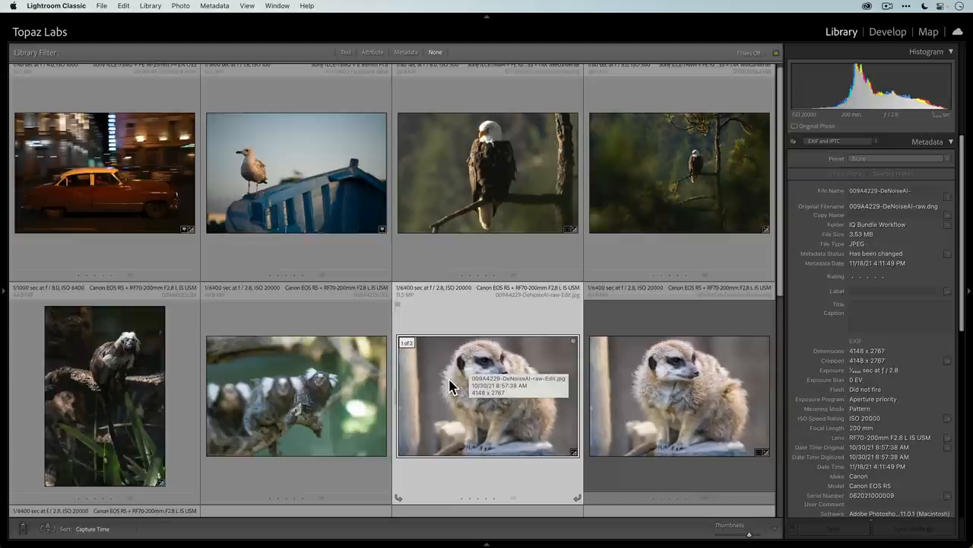
Open 009A4229-DeNoiseAI-raw-Edit.jpg in Loupe view from the Library grid.
{"action": "double_click", "coordinate": [487, 411]}
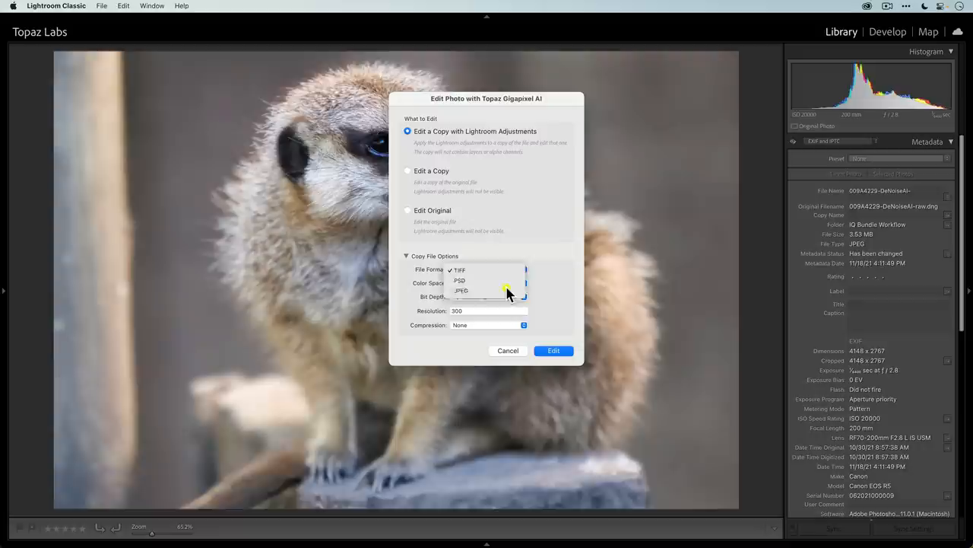
Send a JPEG copy of the meerkat to Gigapixel AI for editing.
{"action": "left_click", "coordinate": [461, 289]}
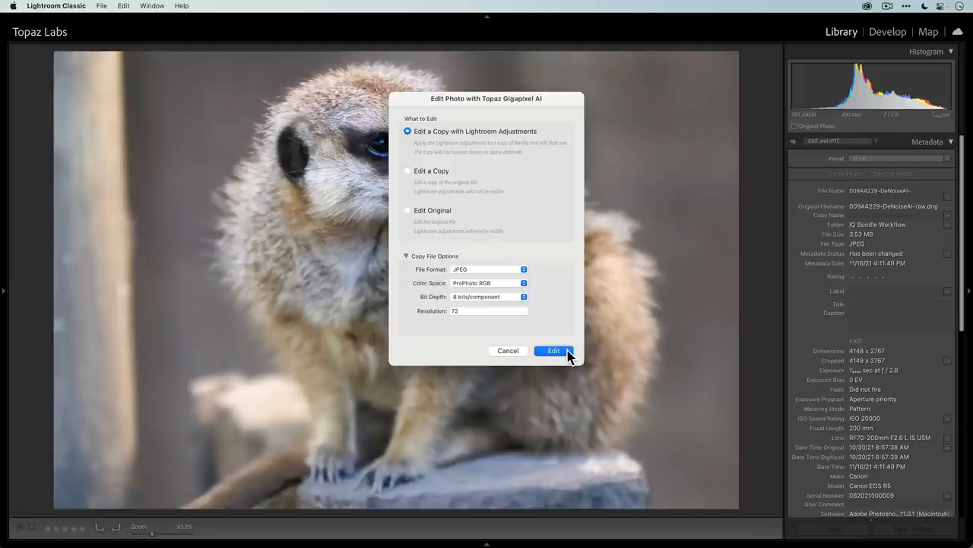
{"action": "left_click", "coordinate": [552, 350]}
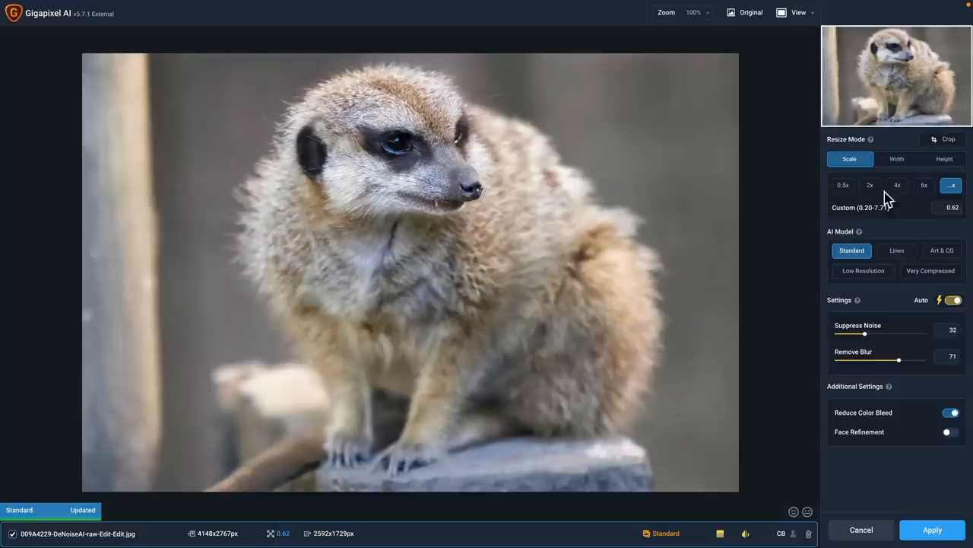
Set the scale to 4x (16592x11068px), try Art & CG, and keep Standard.
{"action": "left_click", "coordinate": [870, 186]}
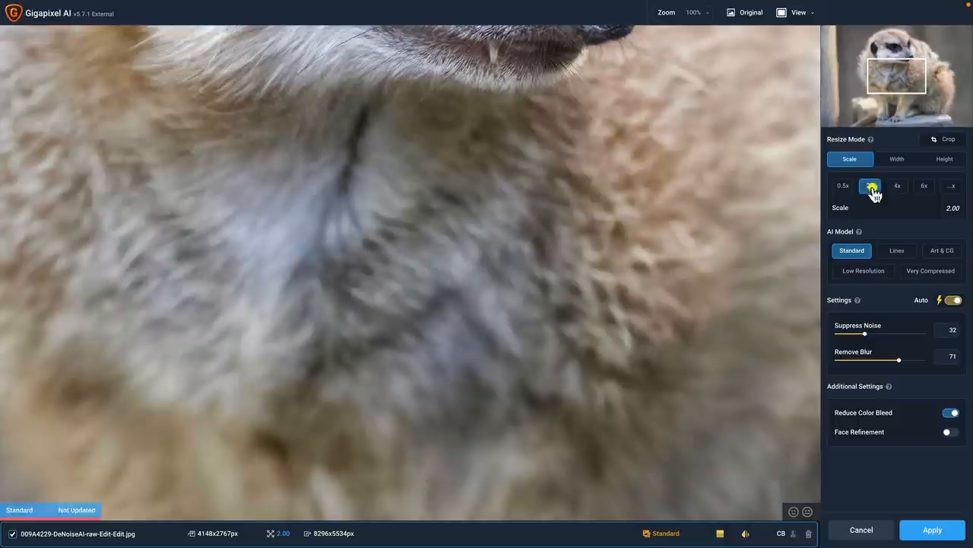
{"action": "left_click", "coordinate": [897, 186]}
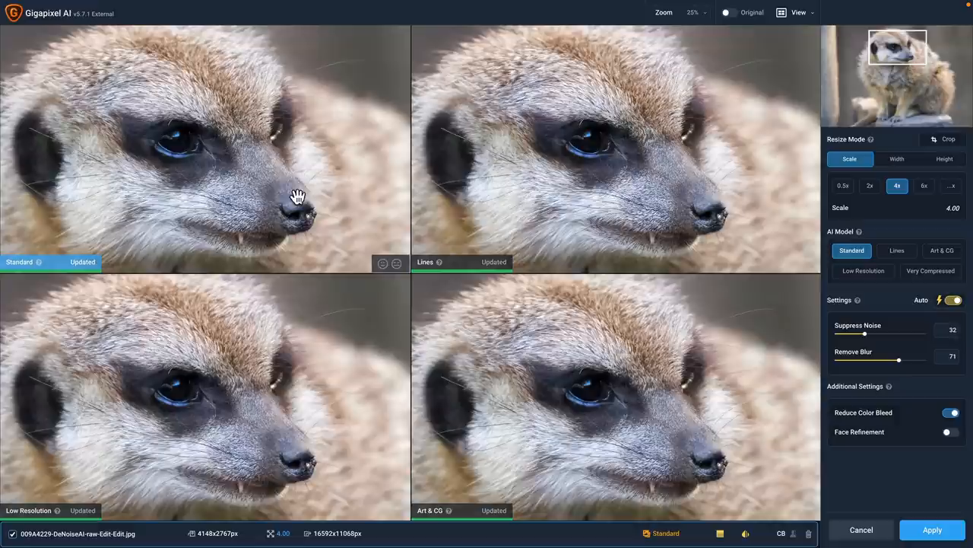
{"action": "left_click", "coordinate": [942, 250]}
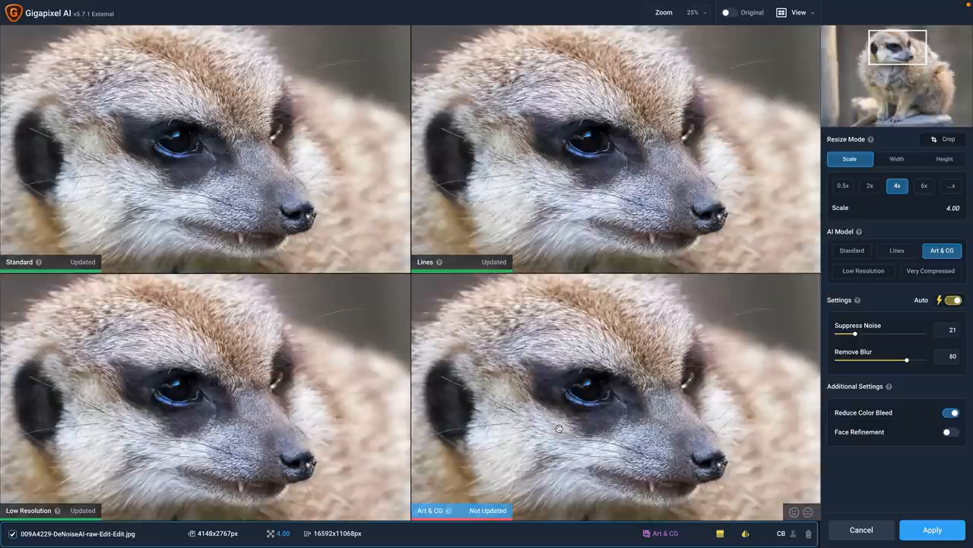
{"action": "left_click", "coordinate": [931, 271]}
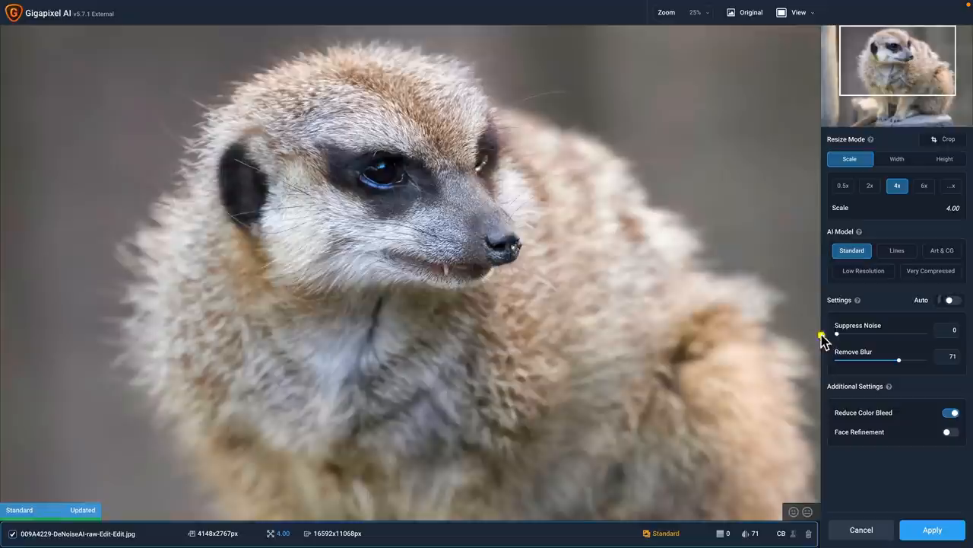
Lower Remove Blur to 8 and apply the 4x upscale.
{"action": "left_click_drag", "start_coordinate": [899, 360], "coordinate": [850, 360]}
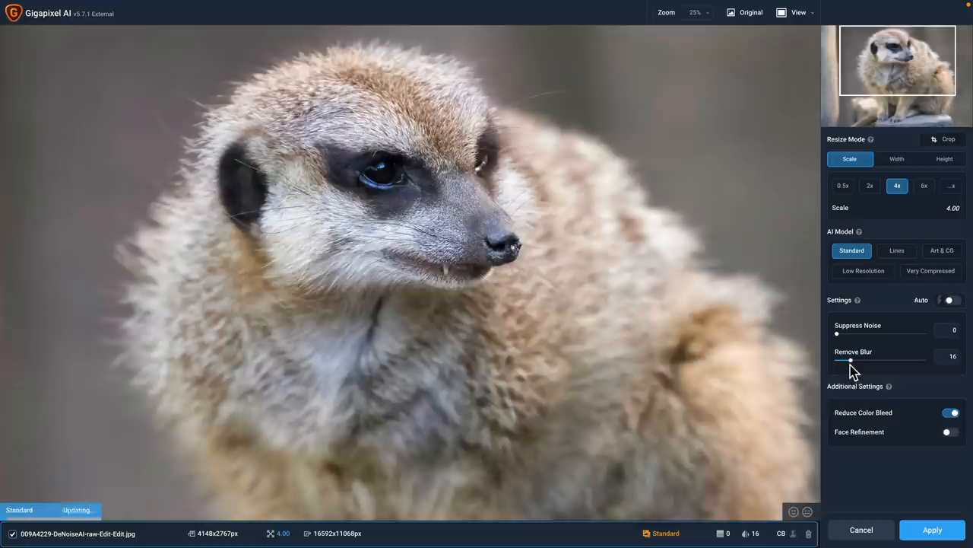
{"action": "left_click_drag", "start_coordinate": [851, 359], "coordinate": [841, 360]}
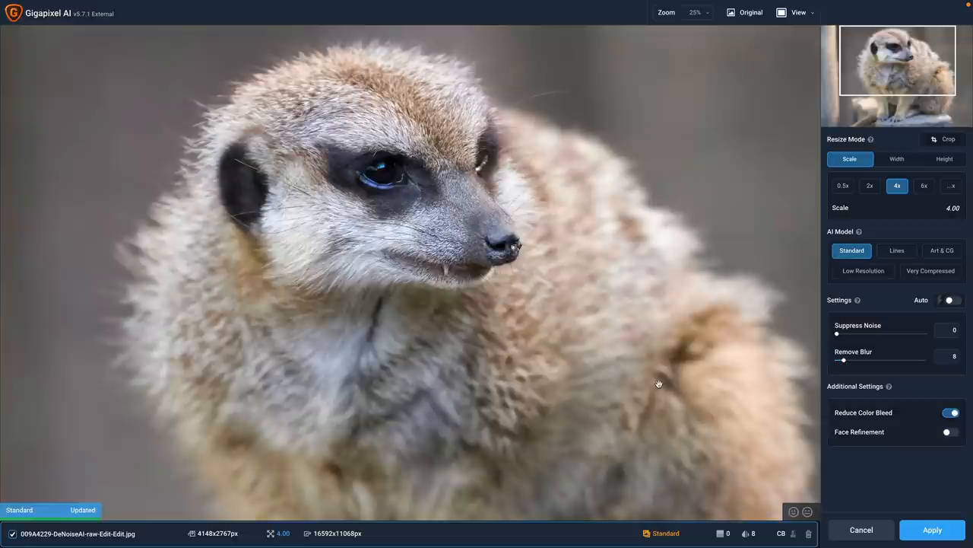
{"action": "left_click", "coordinate": [951, 412]}
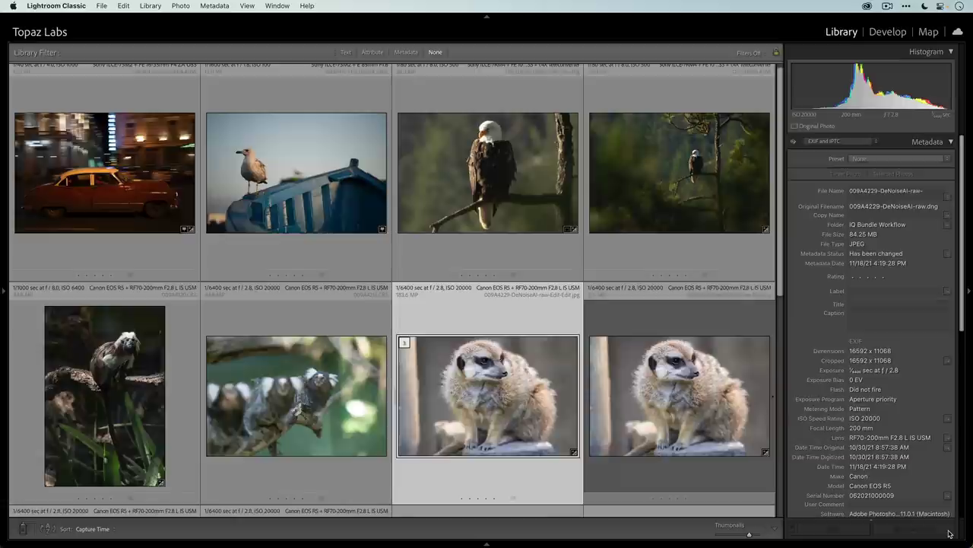
Scroll to the meerkat stack and select its second version for comparison.
{"action": "scroll", "scroll_direction": "down", "scroll_amount": 3}
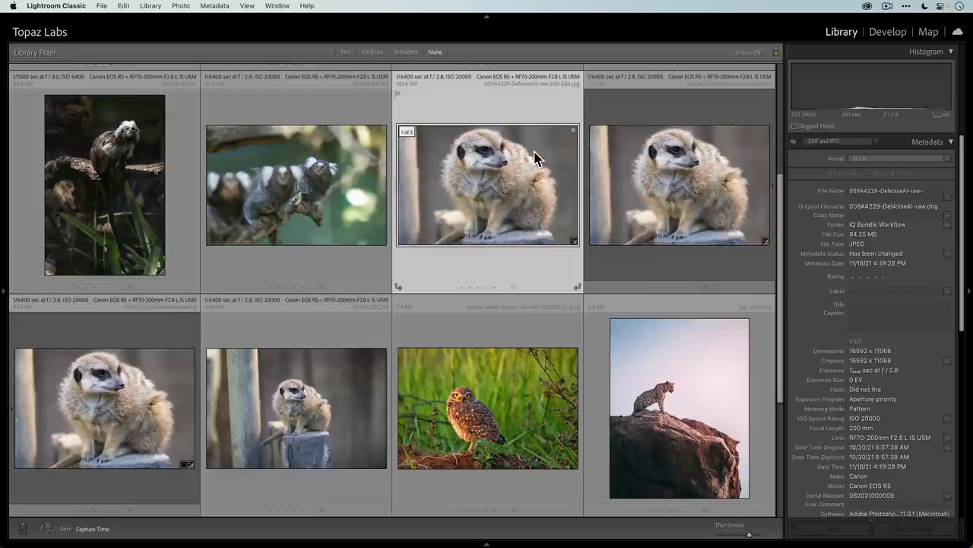
{"action": "left_click", "coordinate": [676, 185]}
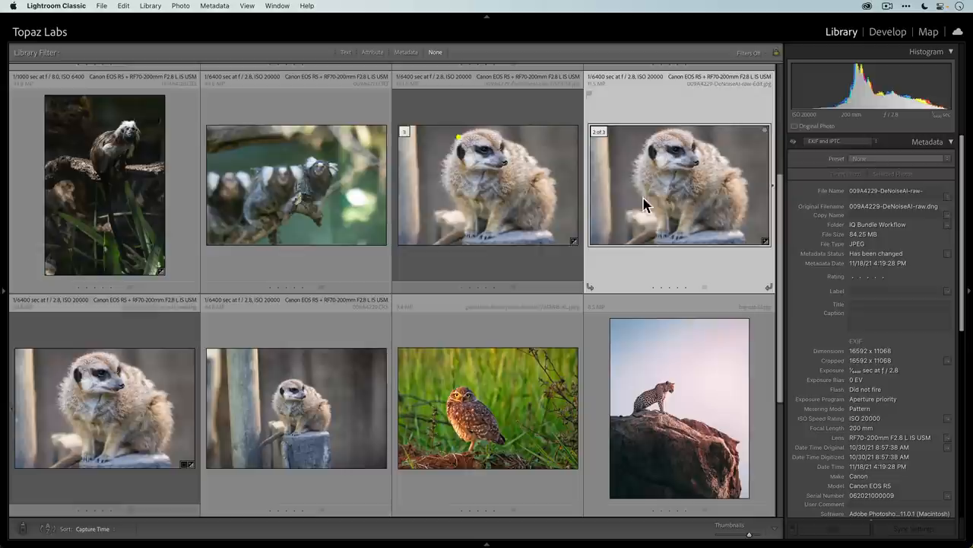